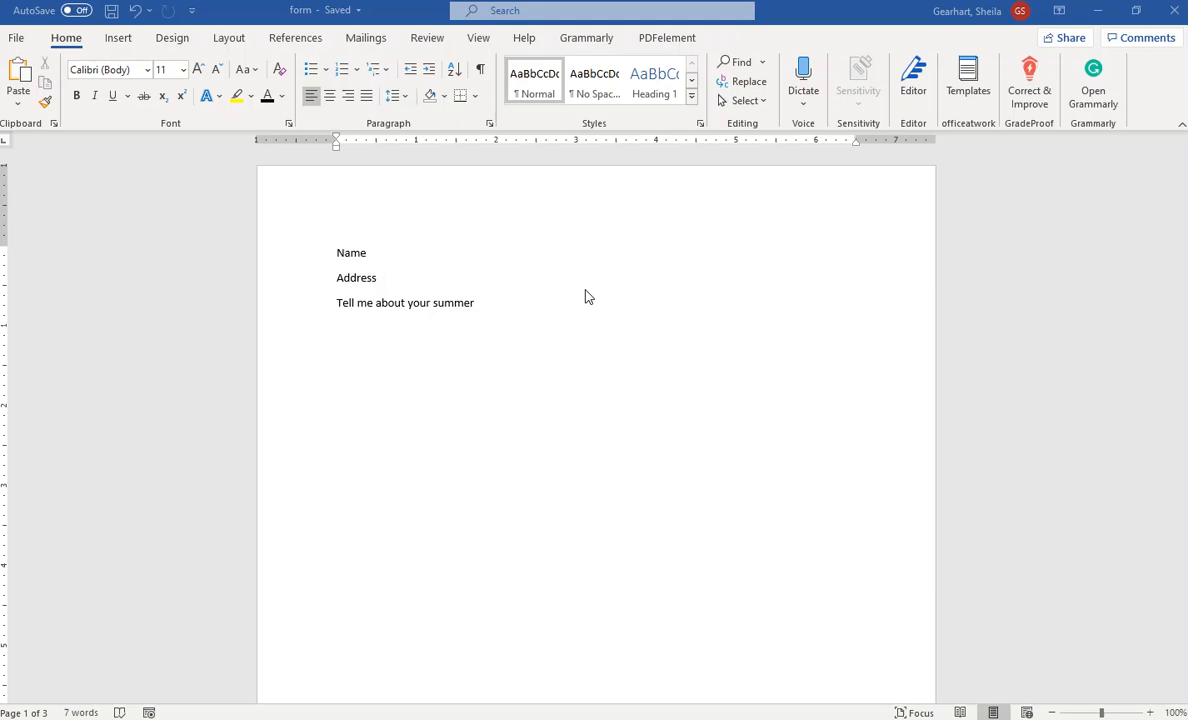
mouse_move(549, 346)
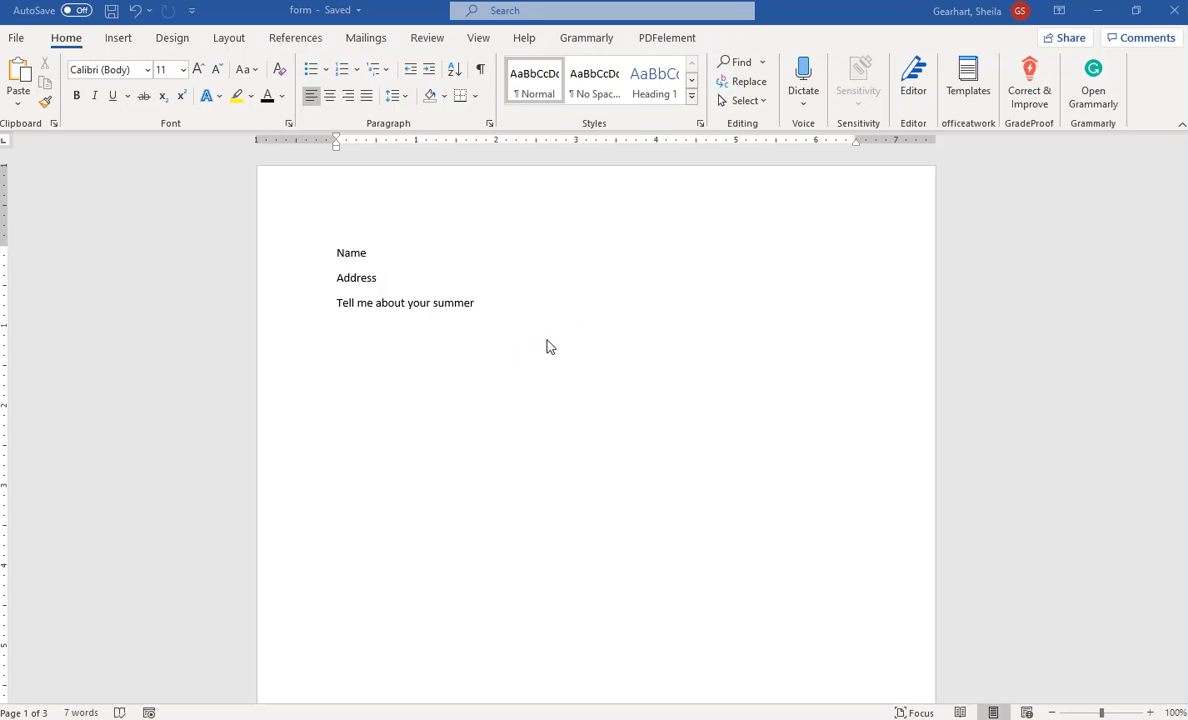
mouse_move(548, 340)
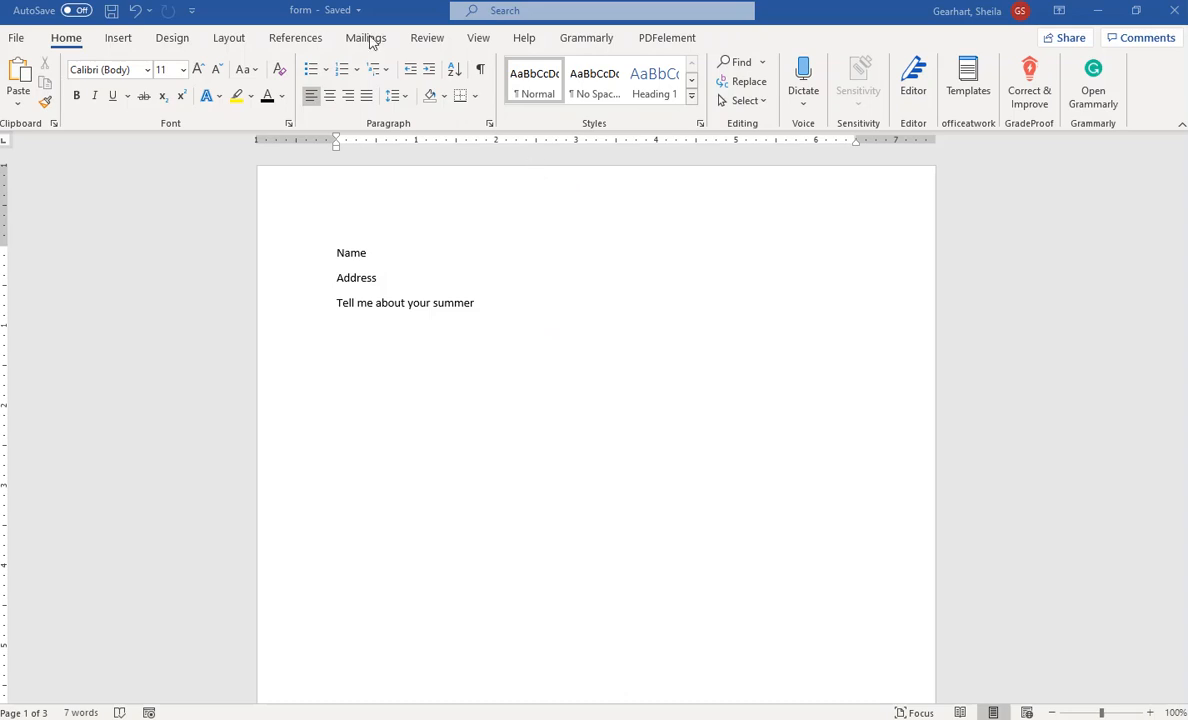
mouse_move(485, 50)
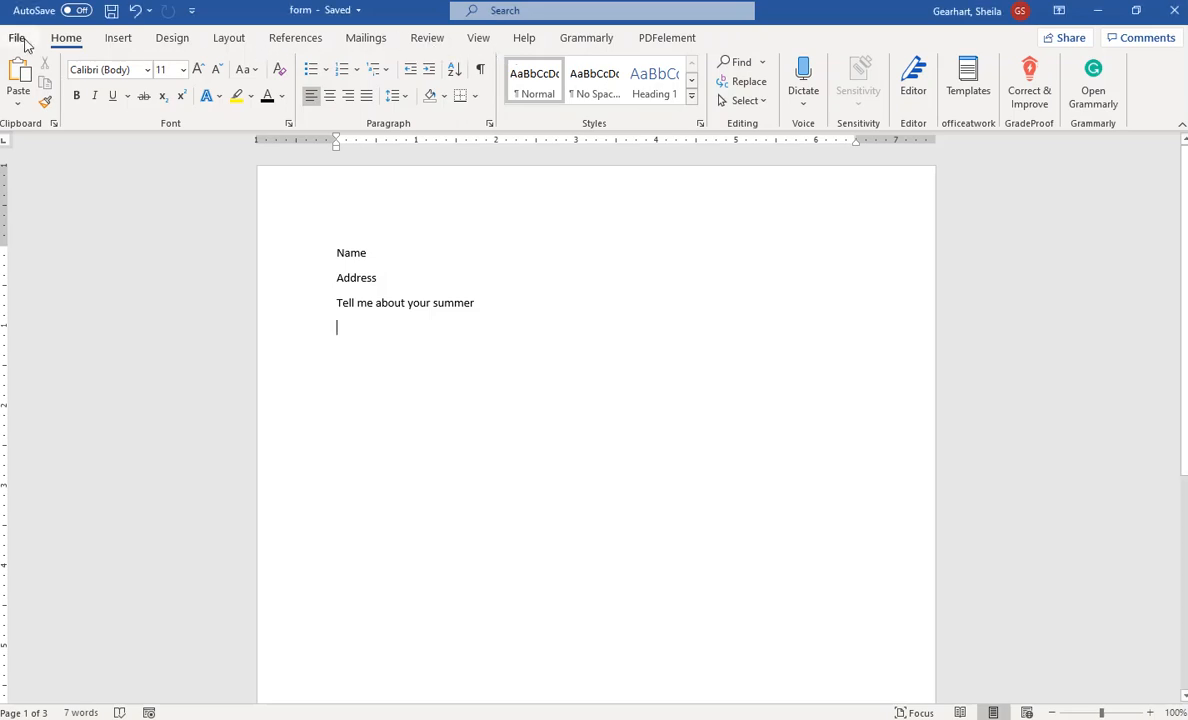
- Turn on the Developer tab in Word Options' Customize Ribbon settings
click(16, 38)
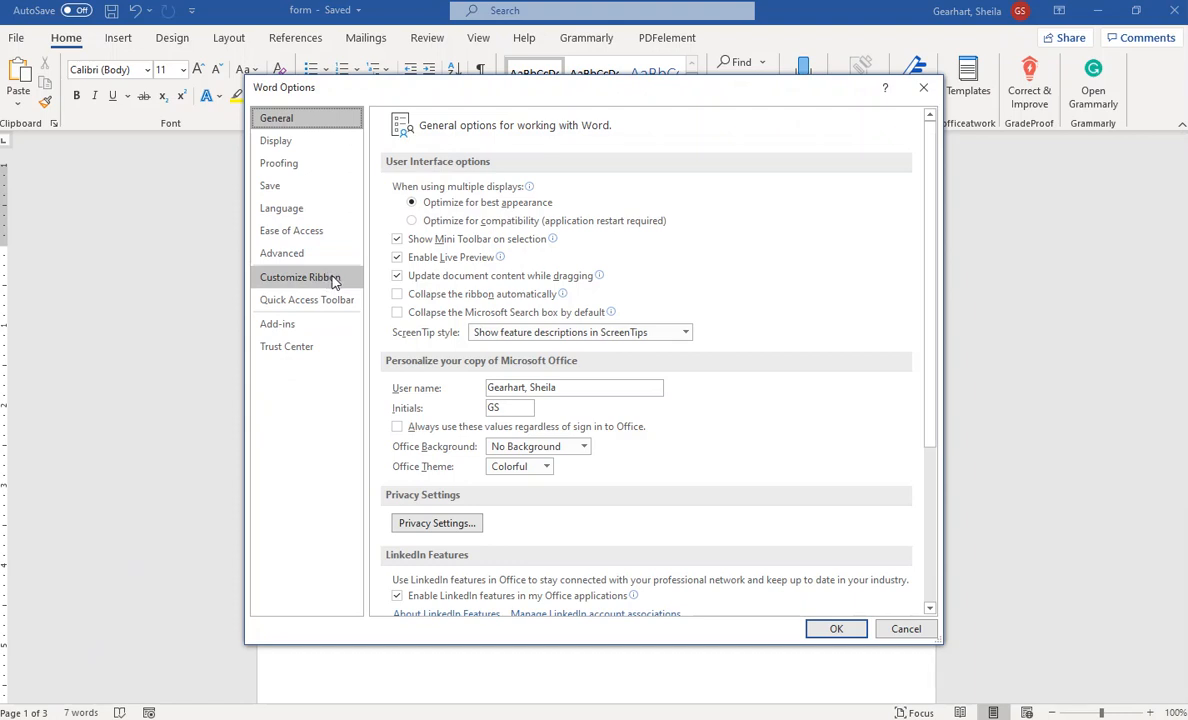
click(299, 277)
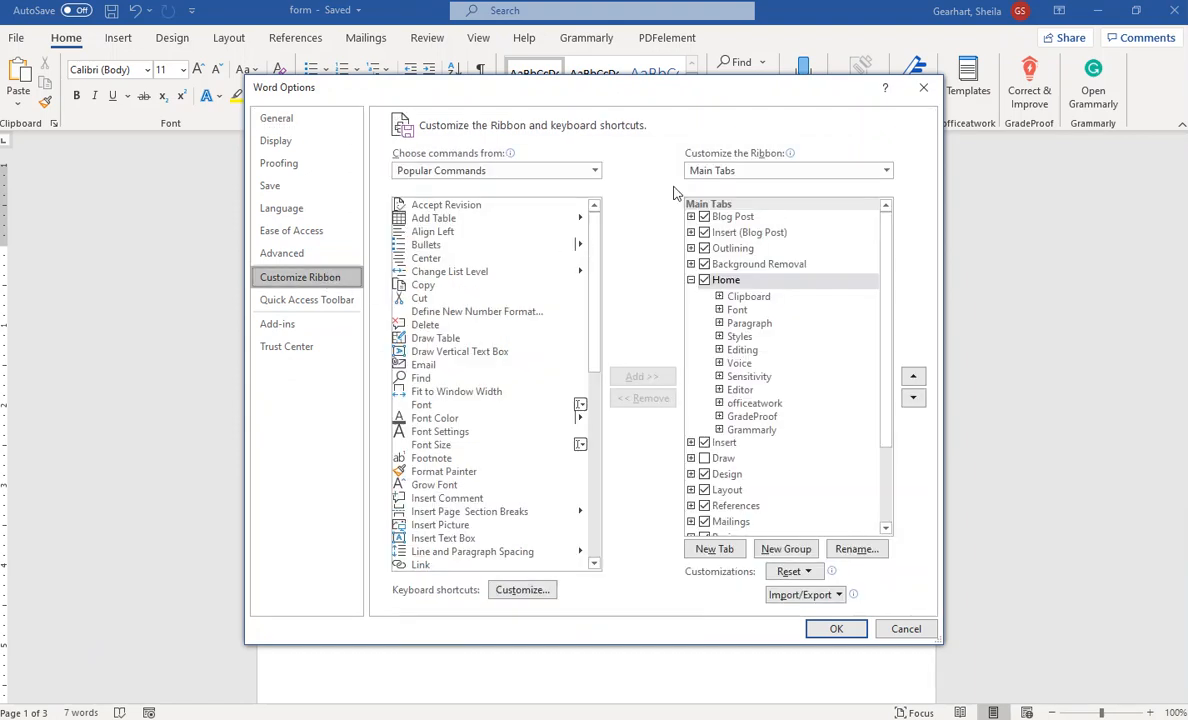
mouse_move(745, 355)
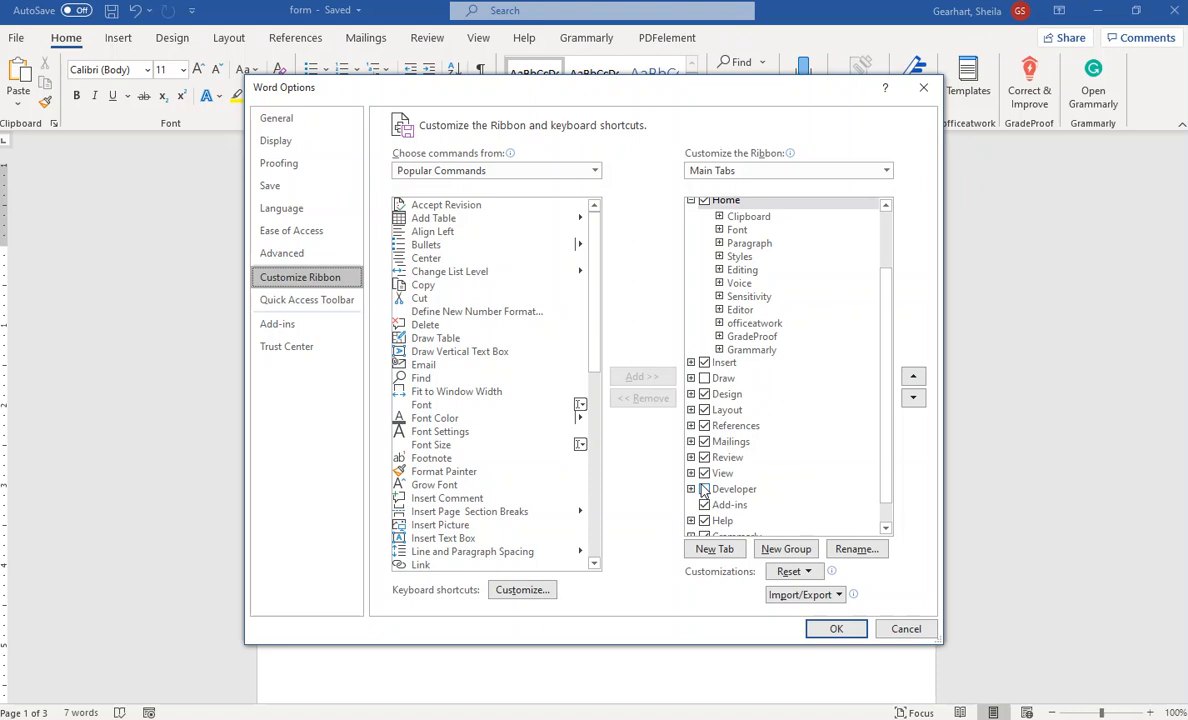
click(704, 489)
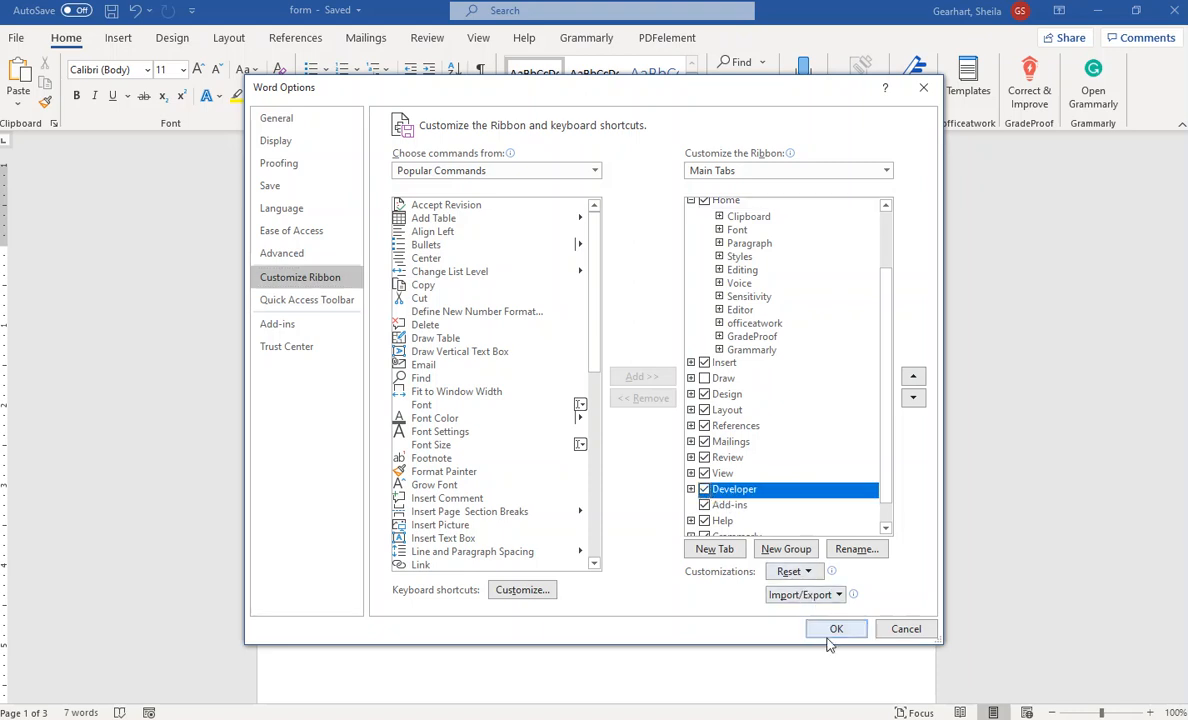
click(836, 628)
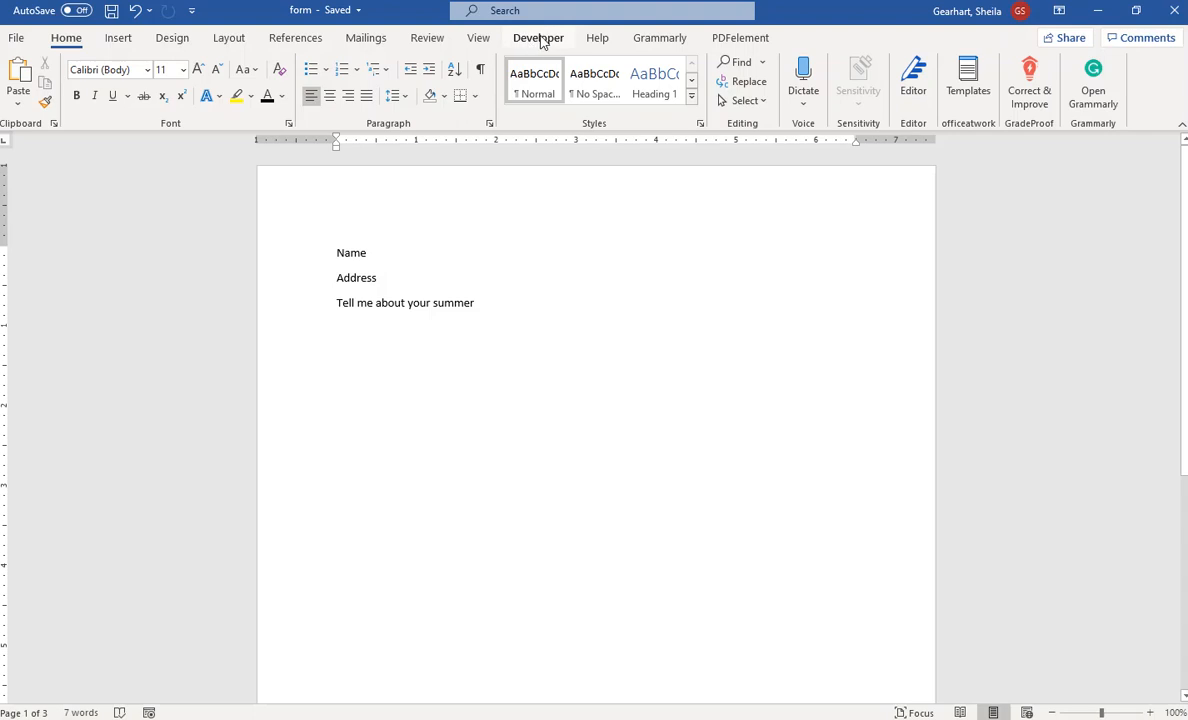
- Insert a Plain Text Content Control after the Name label from the Developer tab
click(538, 37)
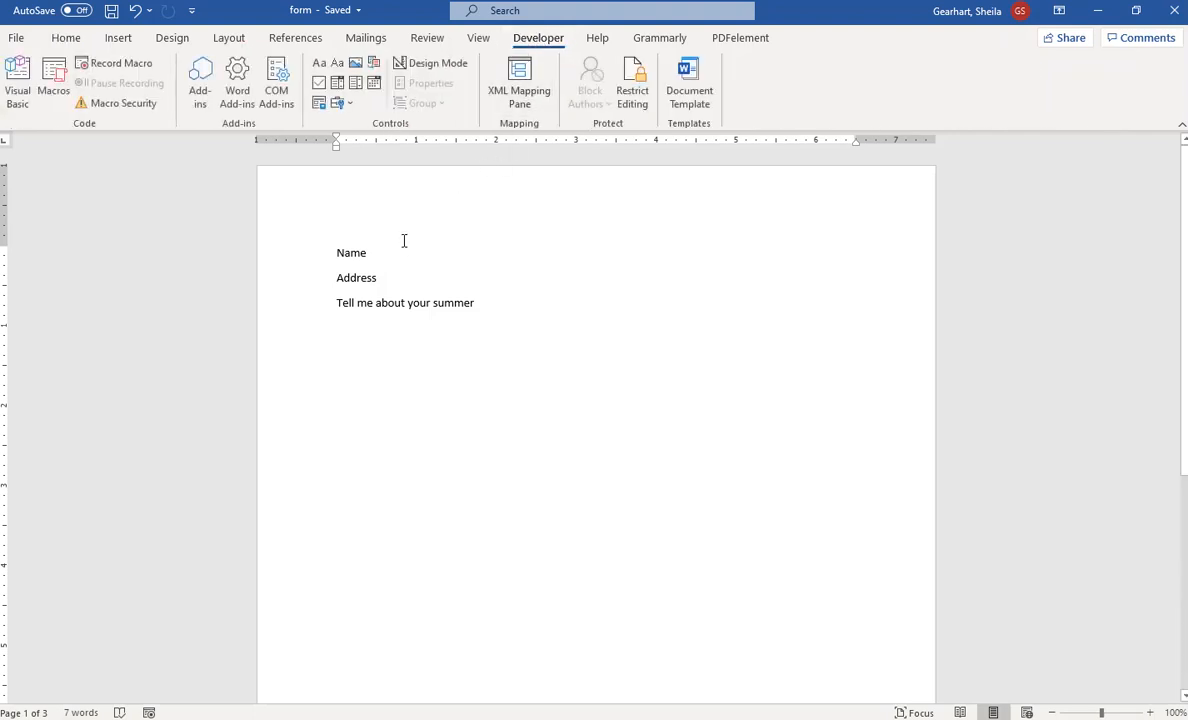
click(375, 252)
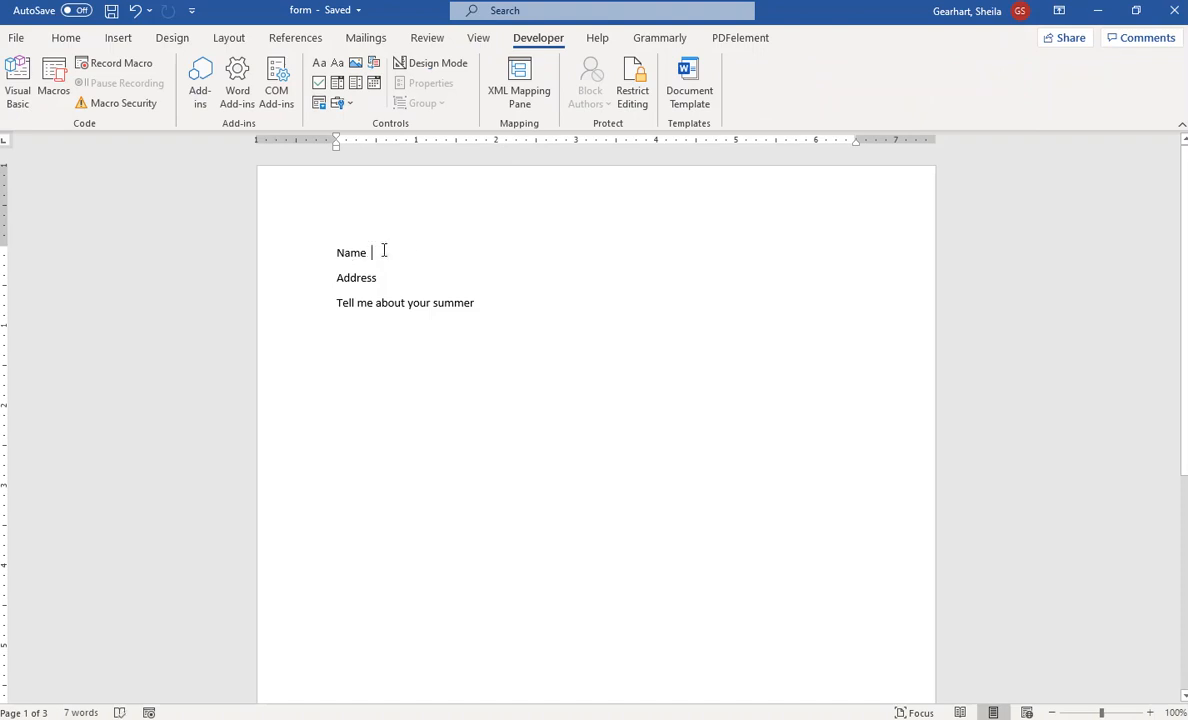
mouse_move(445, 196)
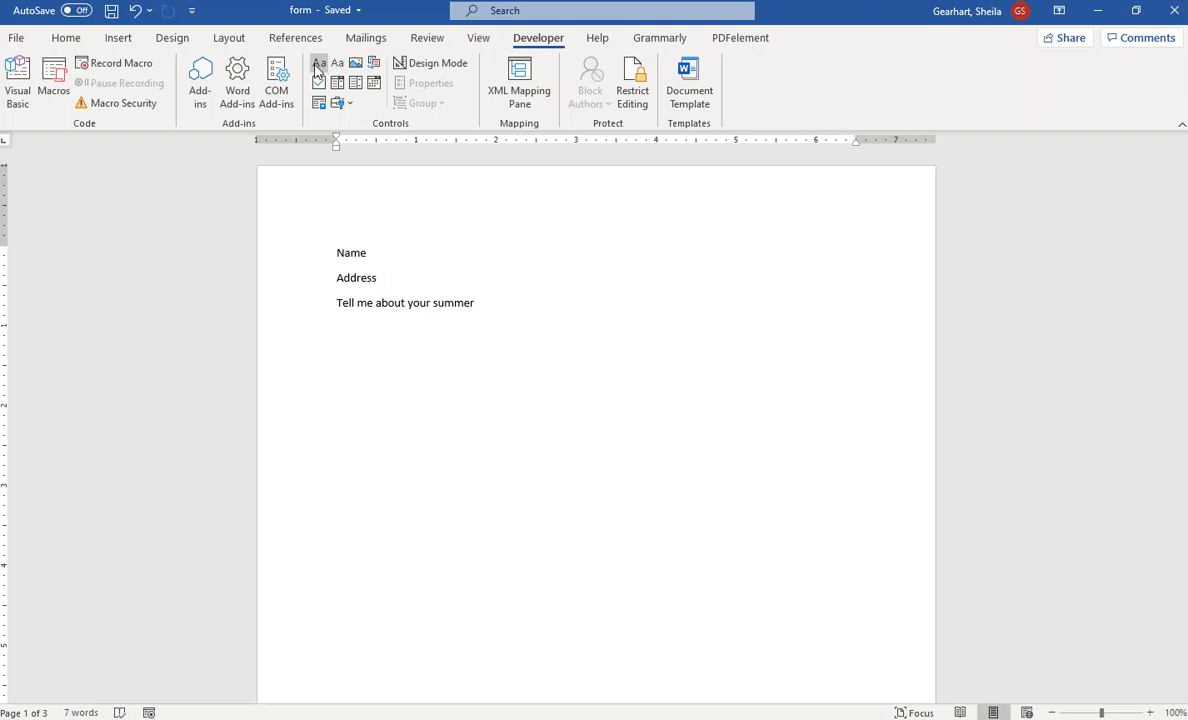
mouse_move(318, 64)
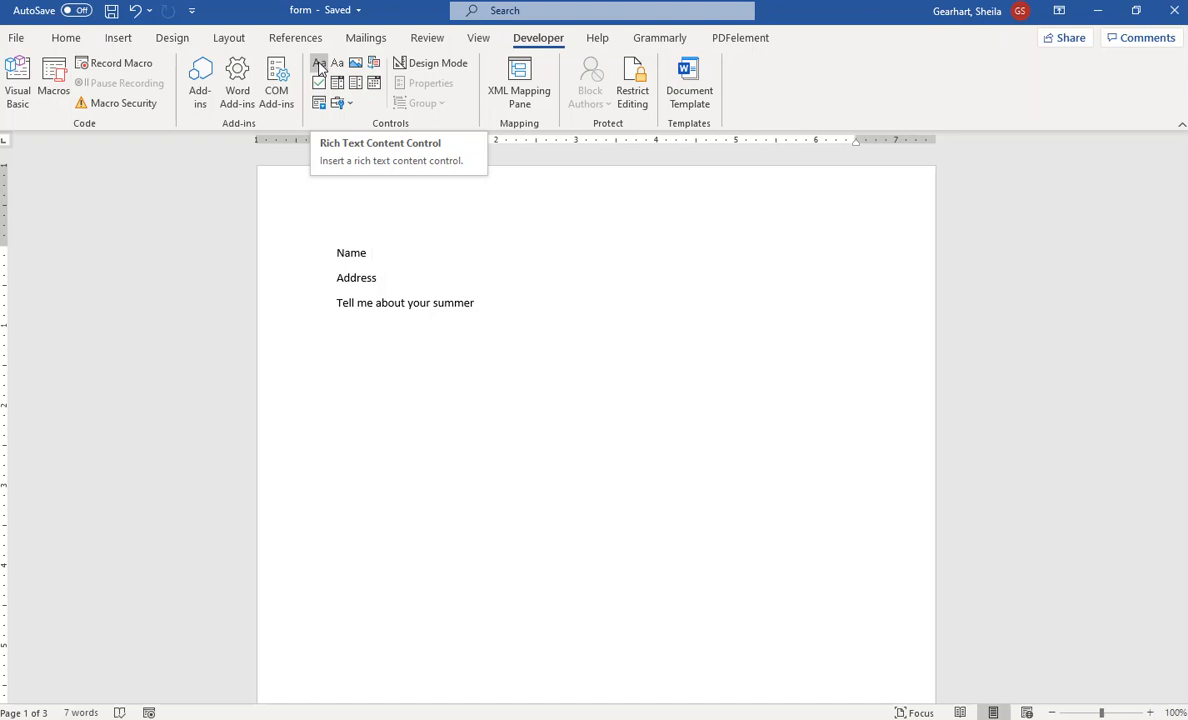
click(372, 252)
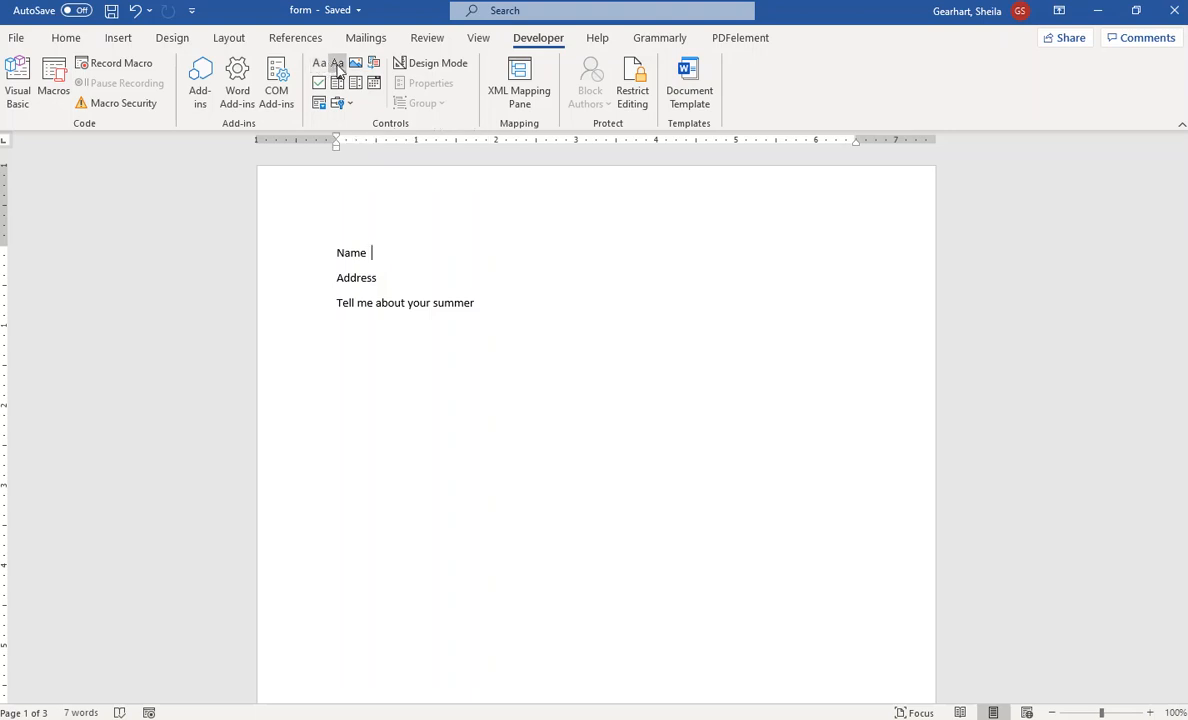
mouse_move(319, 63)
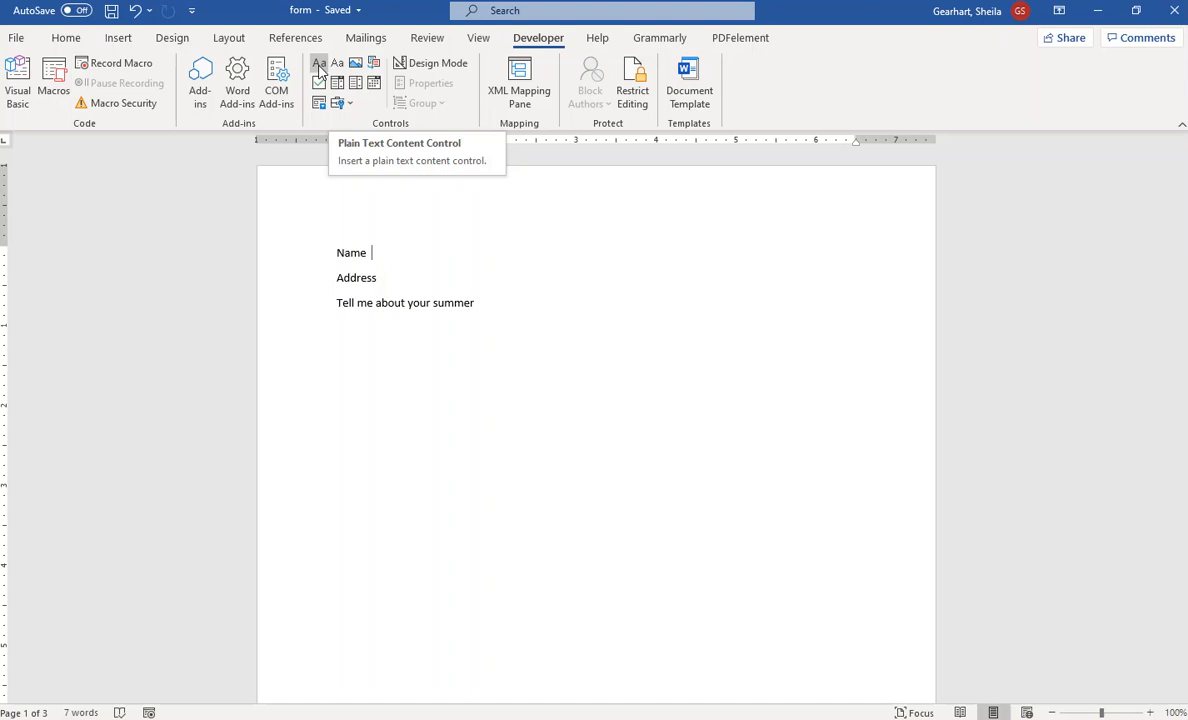
click(318, 63)
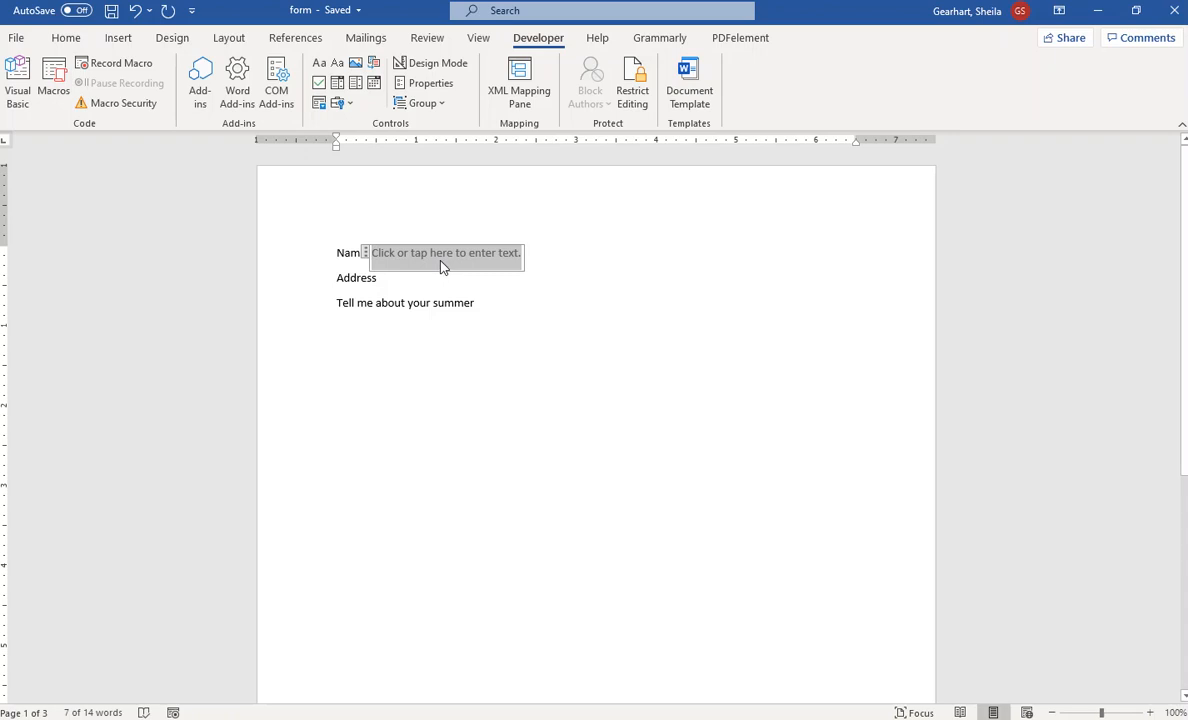
mouse_move(442, 267)
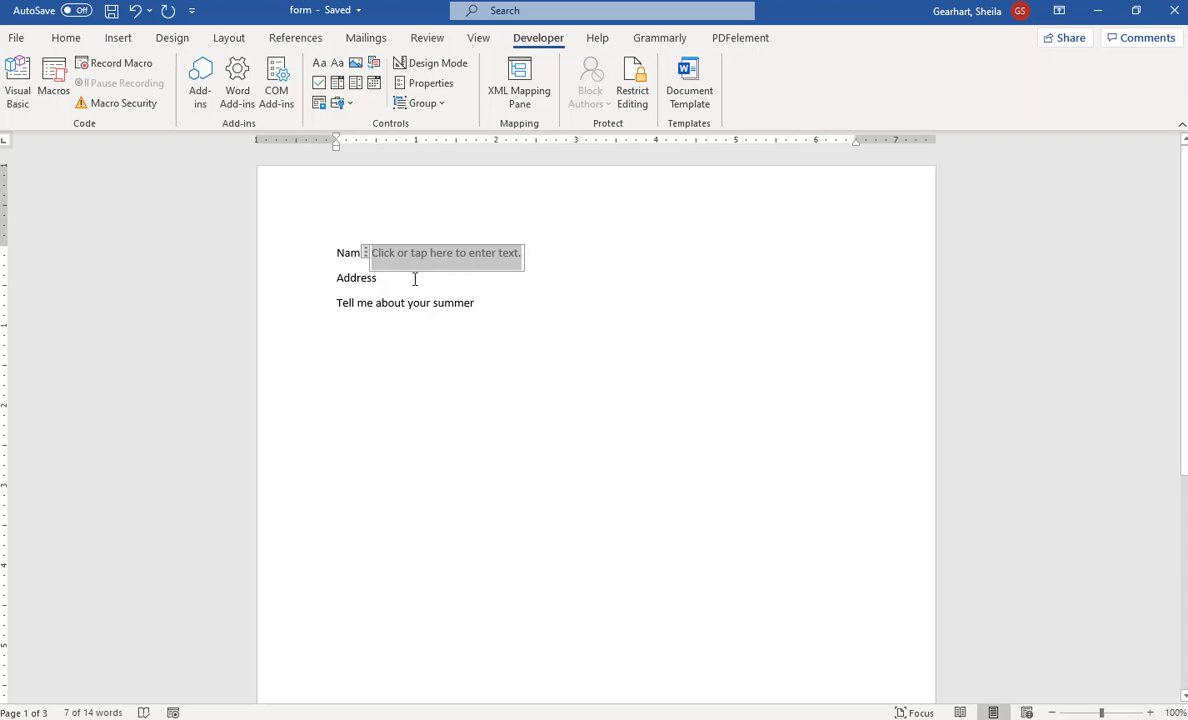
mouse_move(366, 253)
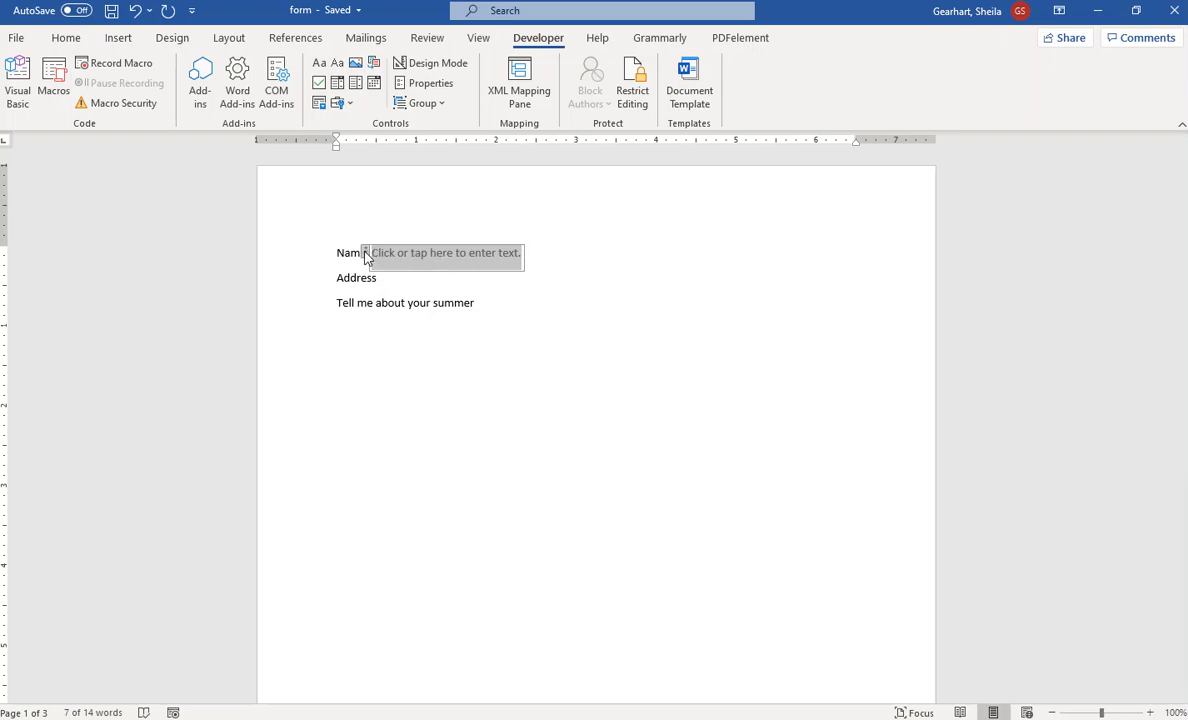
click(440, 253)
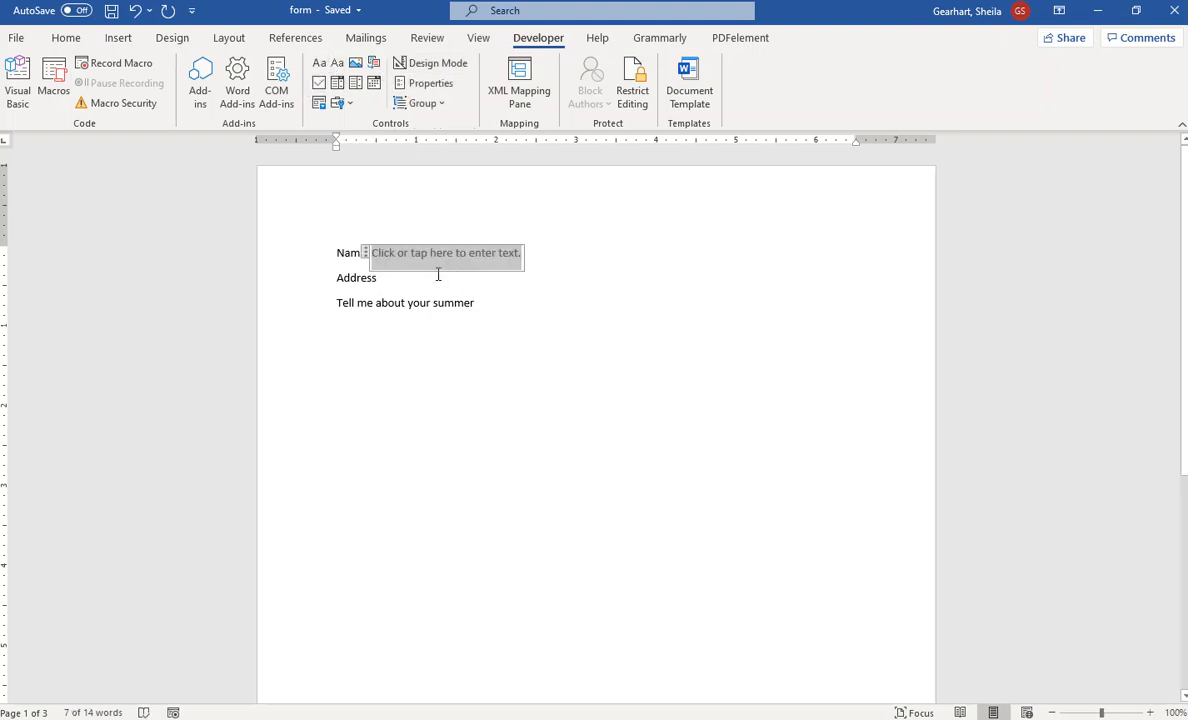
- Add a plain text control after Address and a rich text control below the summer prompt
click(385, 277)
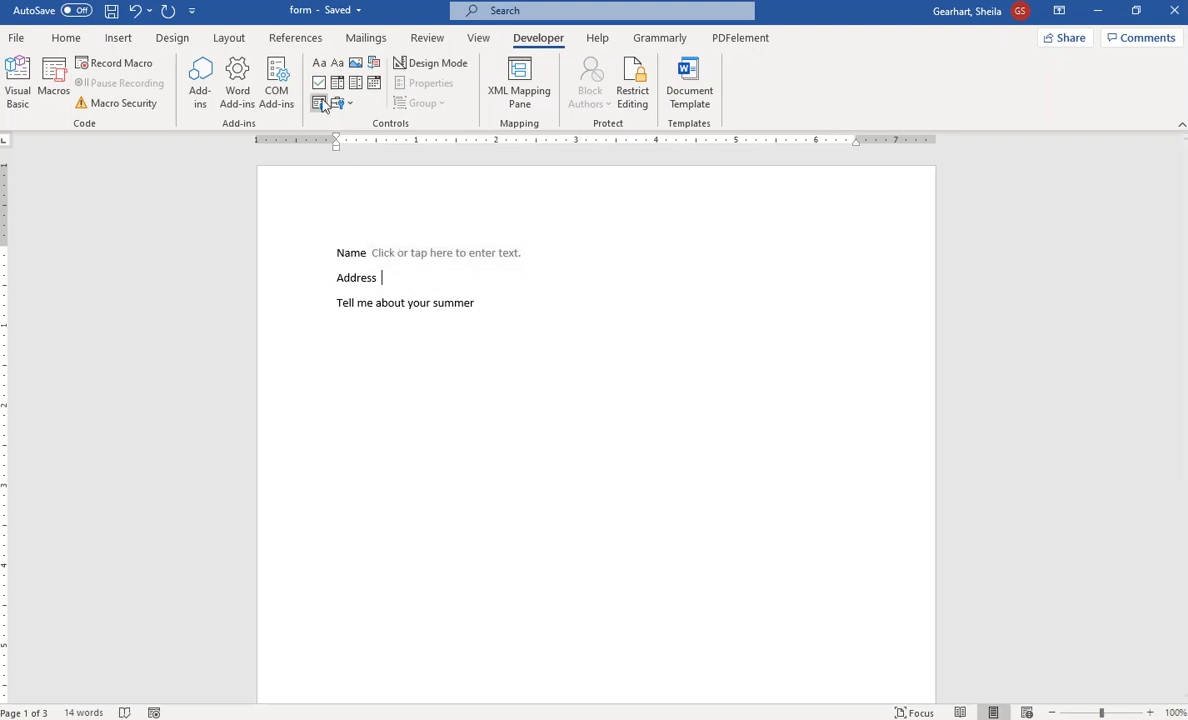
click(319, 63)
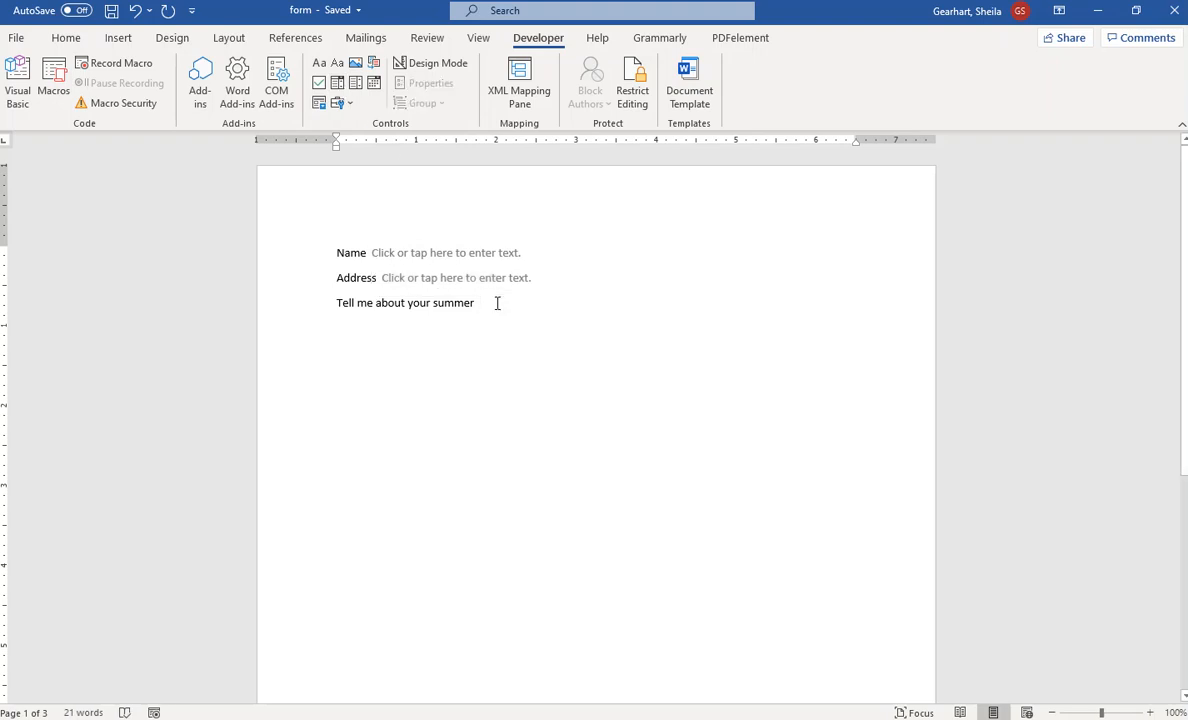
key(enter)
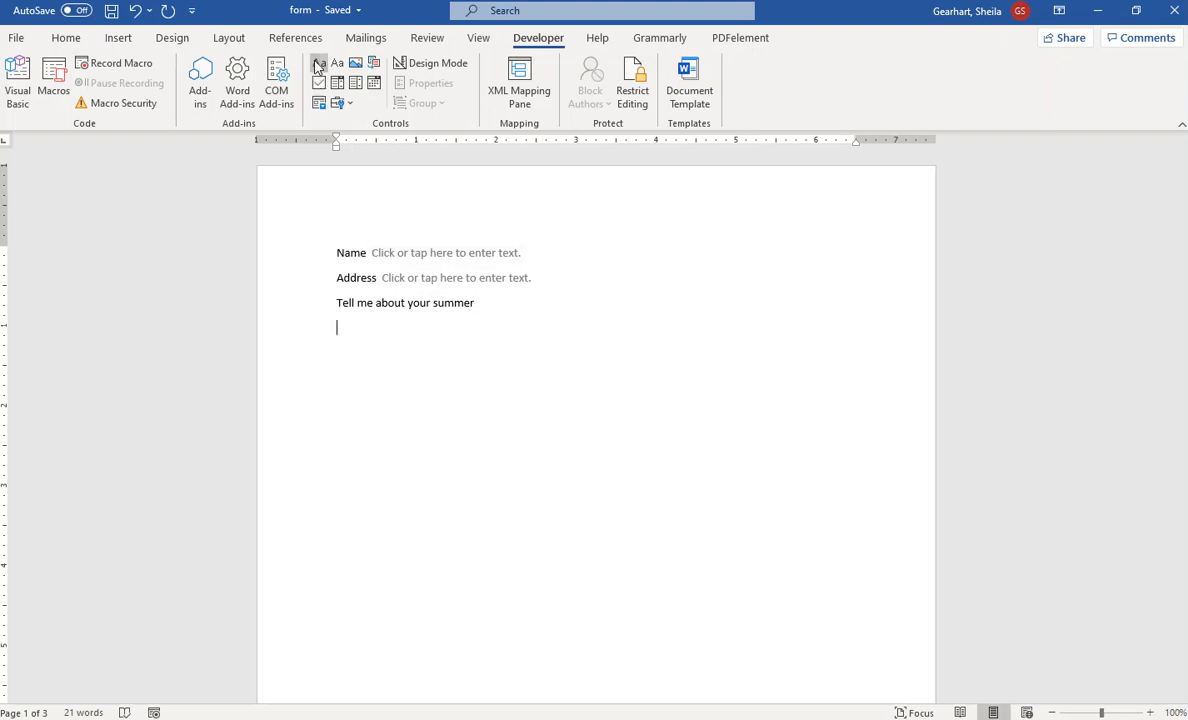
click(319, 83)
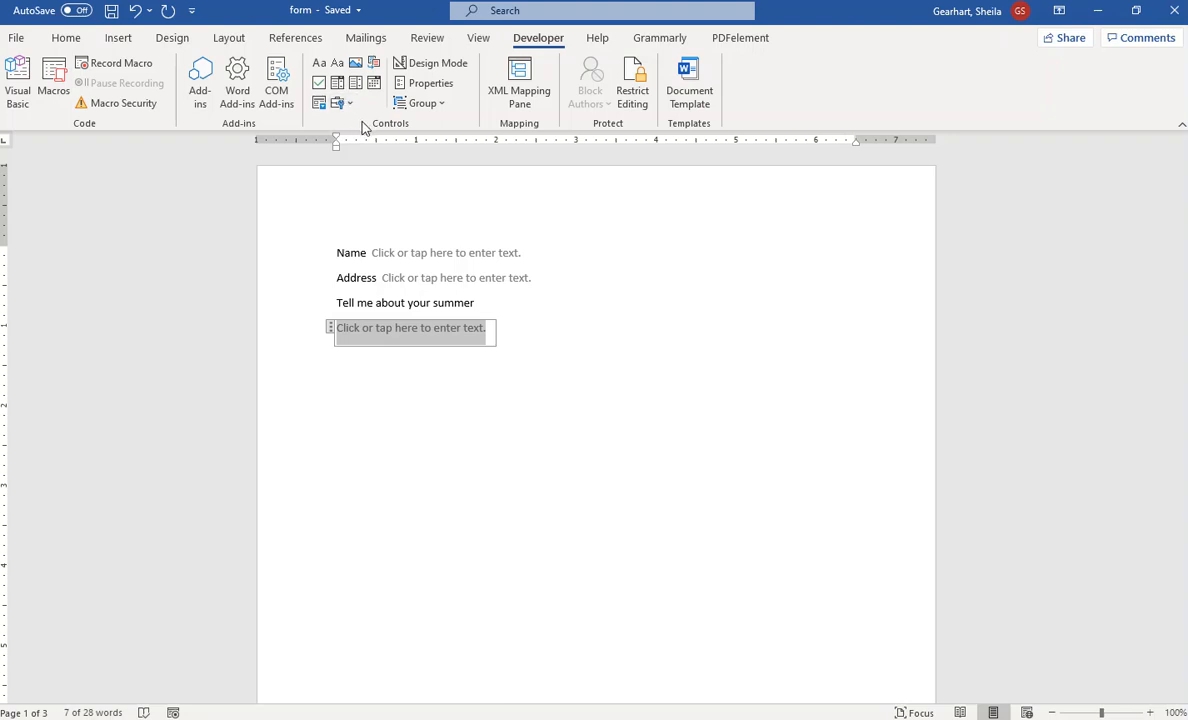
mouse_move(360, 118)
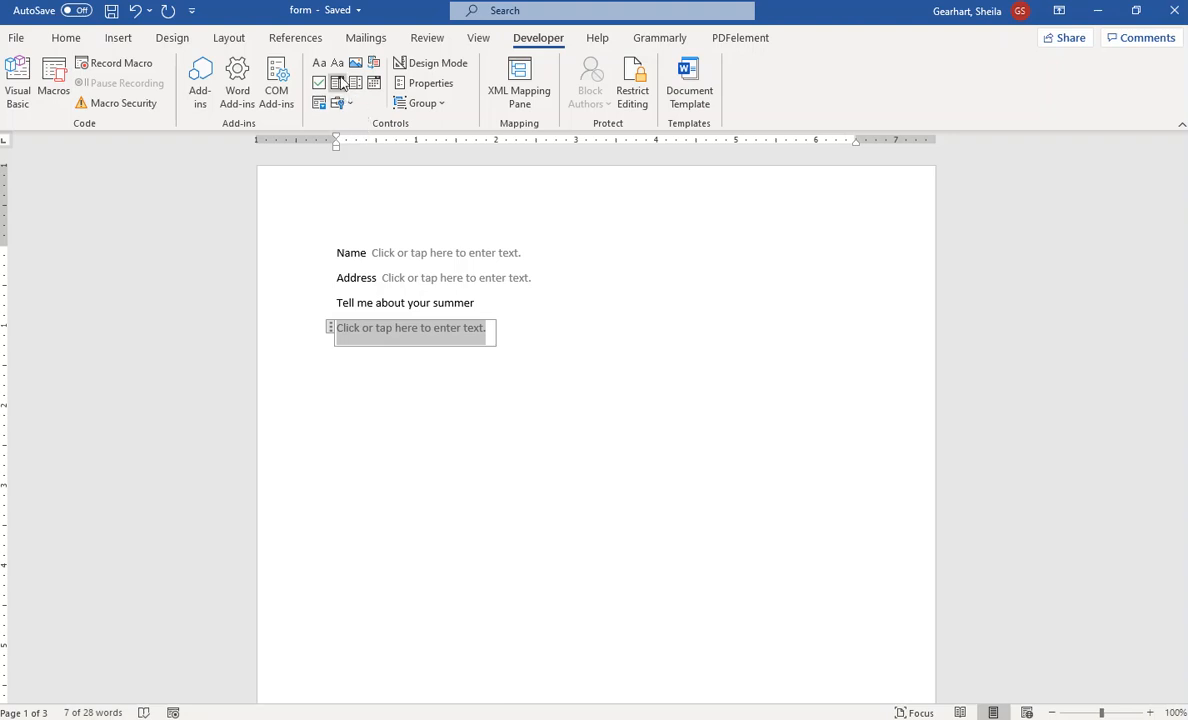
mouse_move(319, 83)
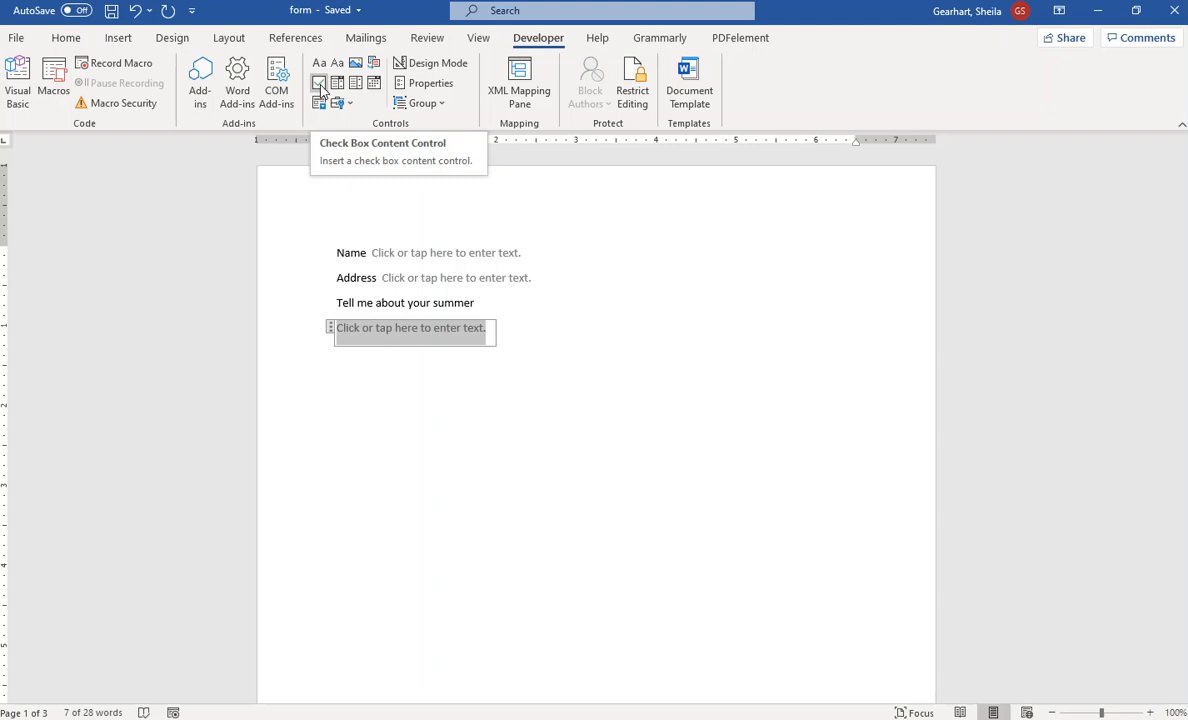
mouse_move(338, 82)
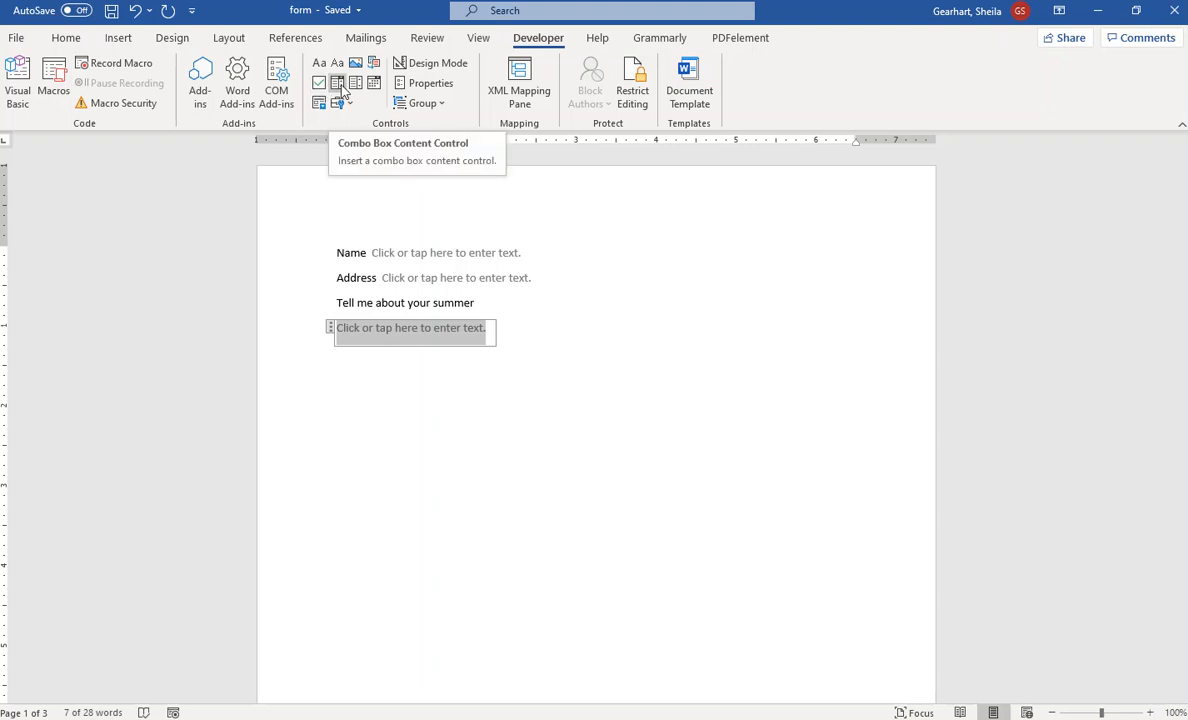
mouse_move(355, 83)
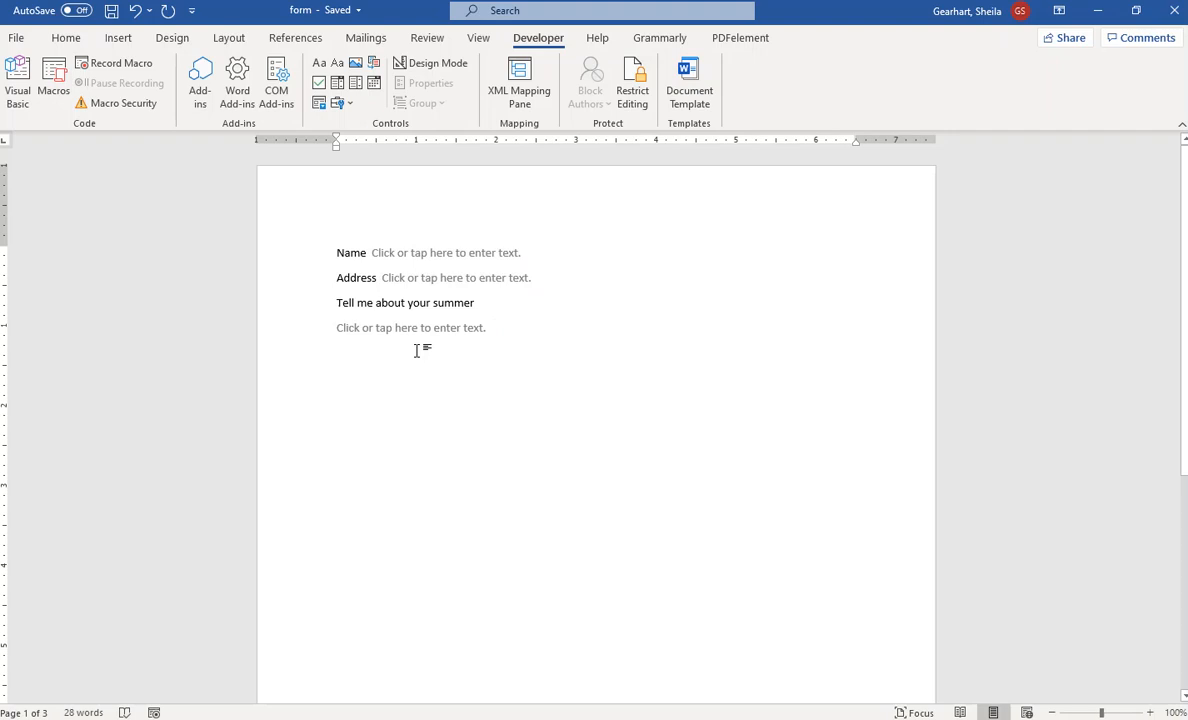
mouse_move(459, 378)
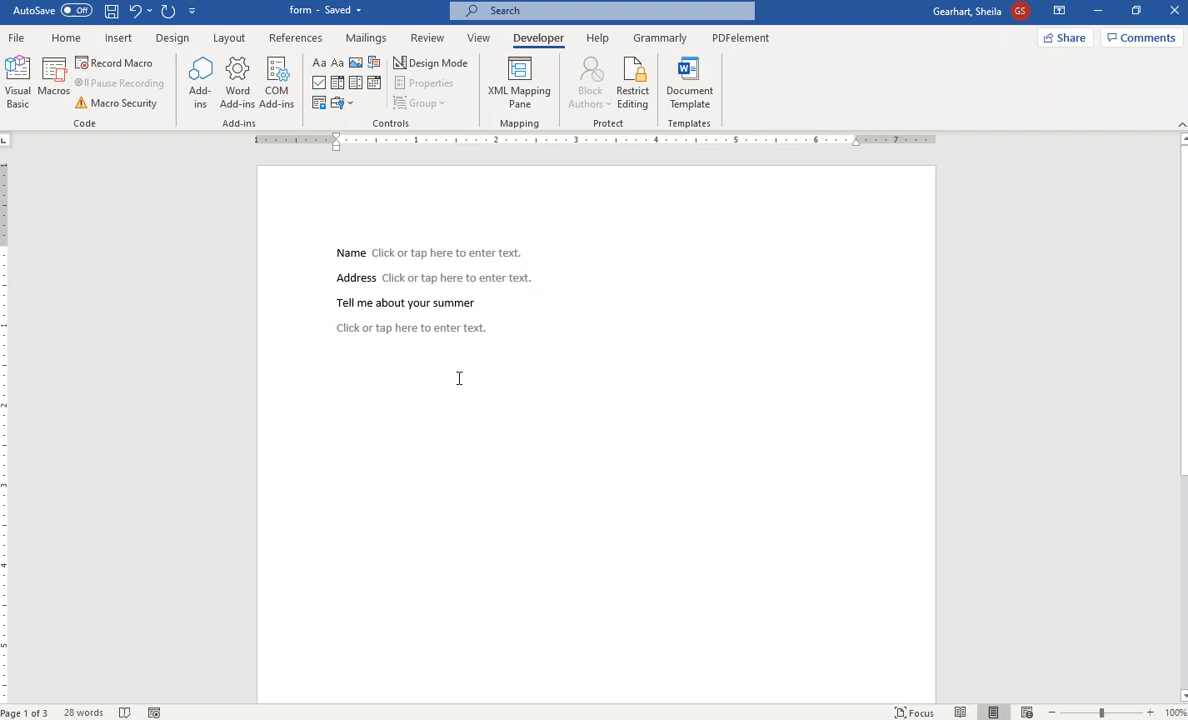
click(338, 351)
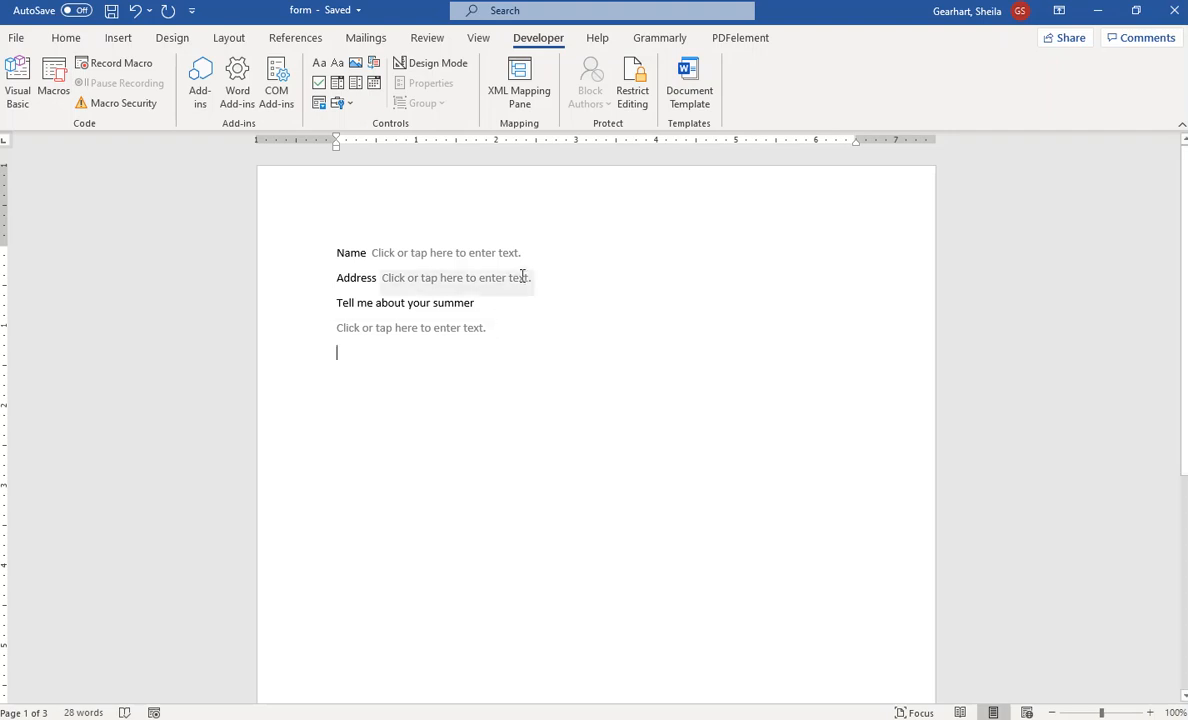
mouse_move(632, 82)
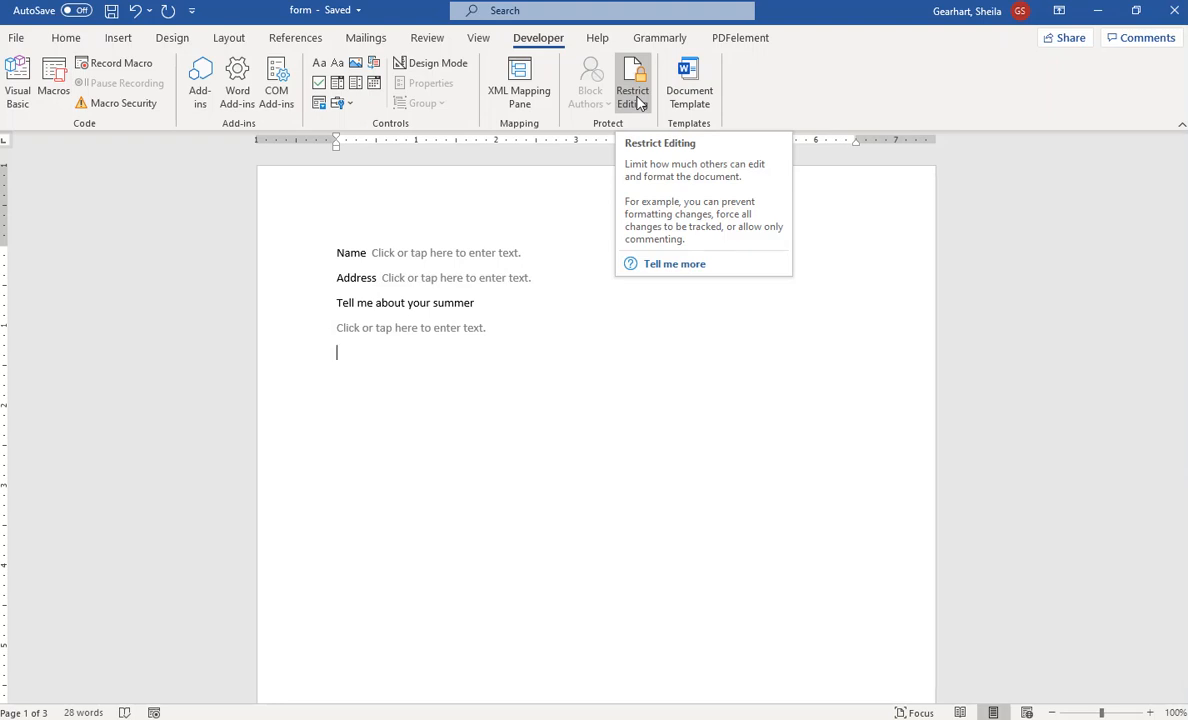
- In Restrict Editing, limit formatting to selected styles and allow only Filling in forms
click(632, 80)
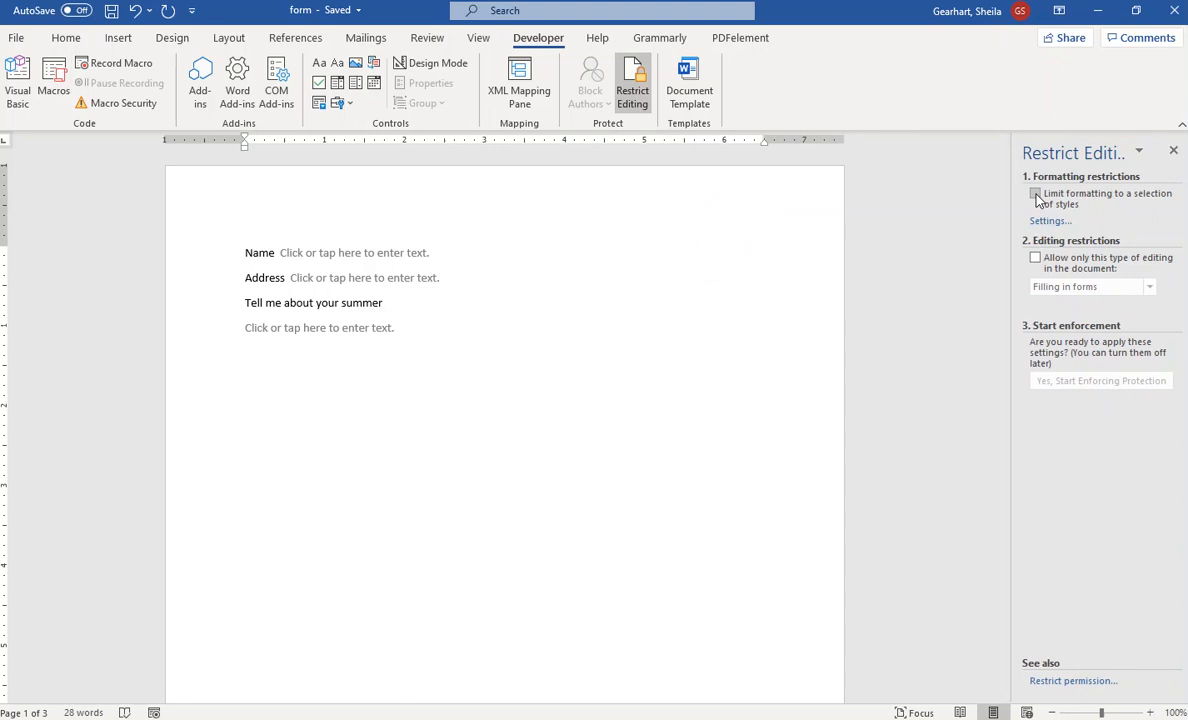
click(1036, 194)
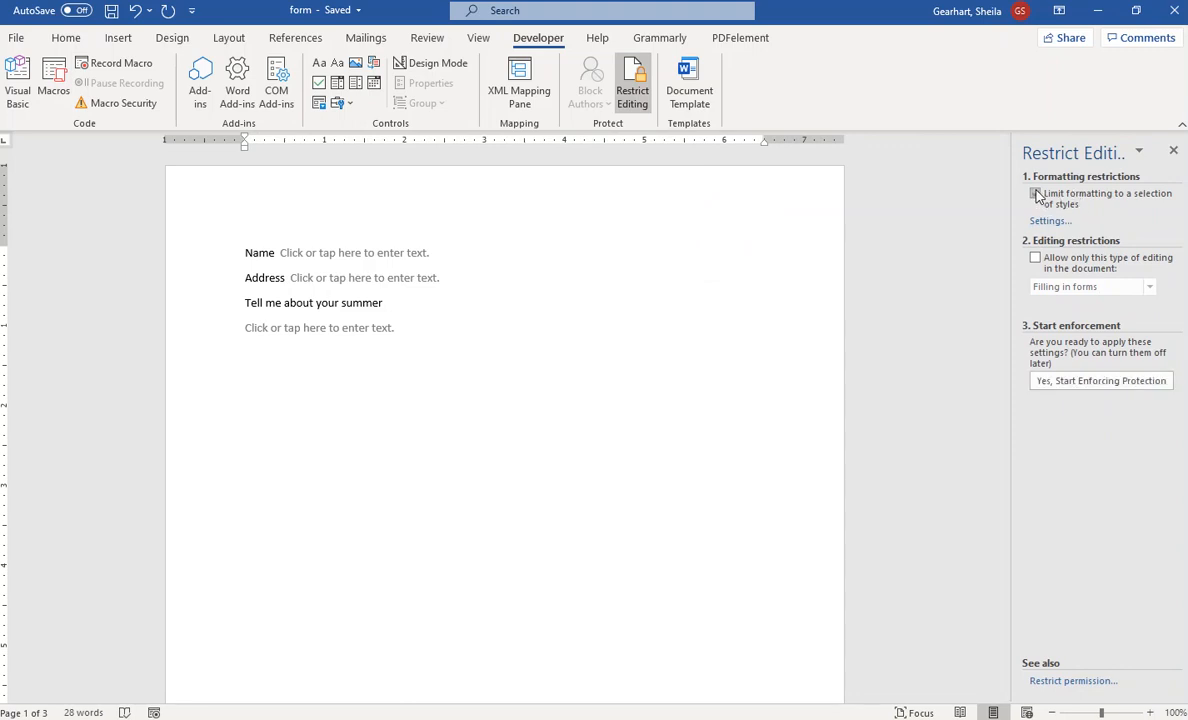
click(1035, 193)
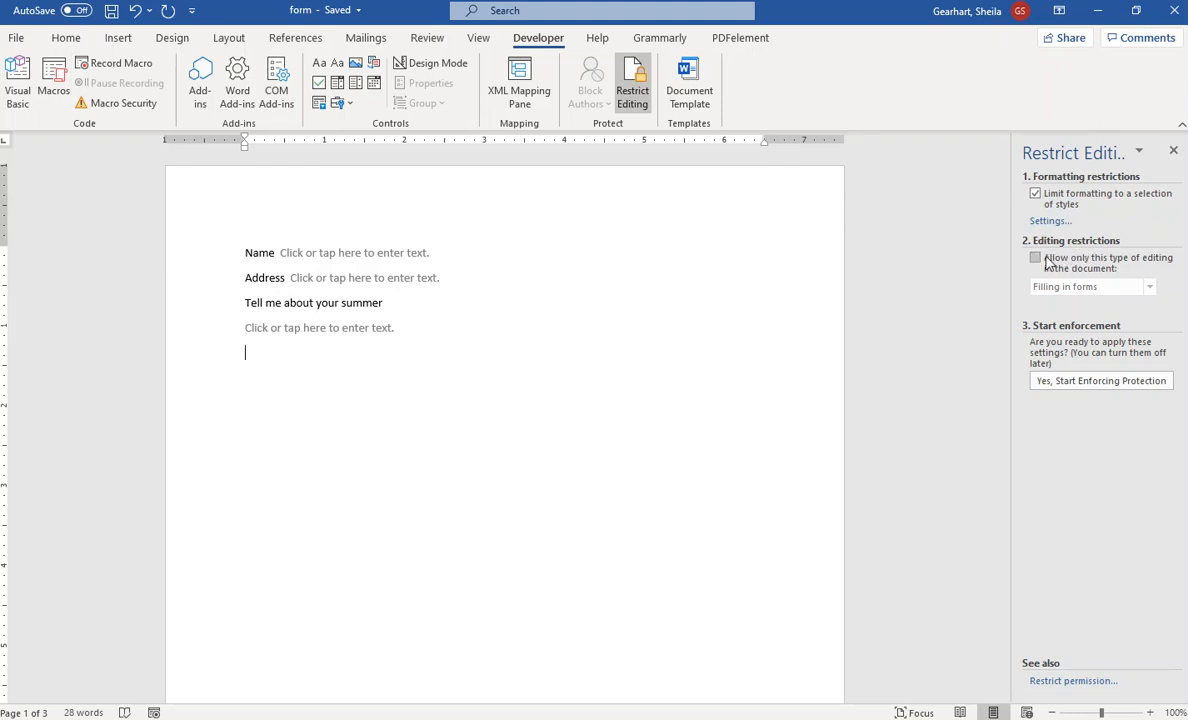
click(1035, 257)
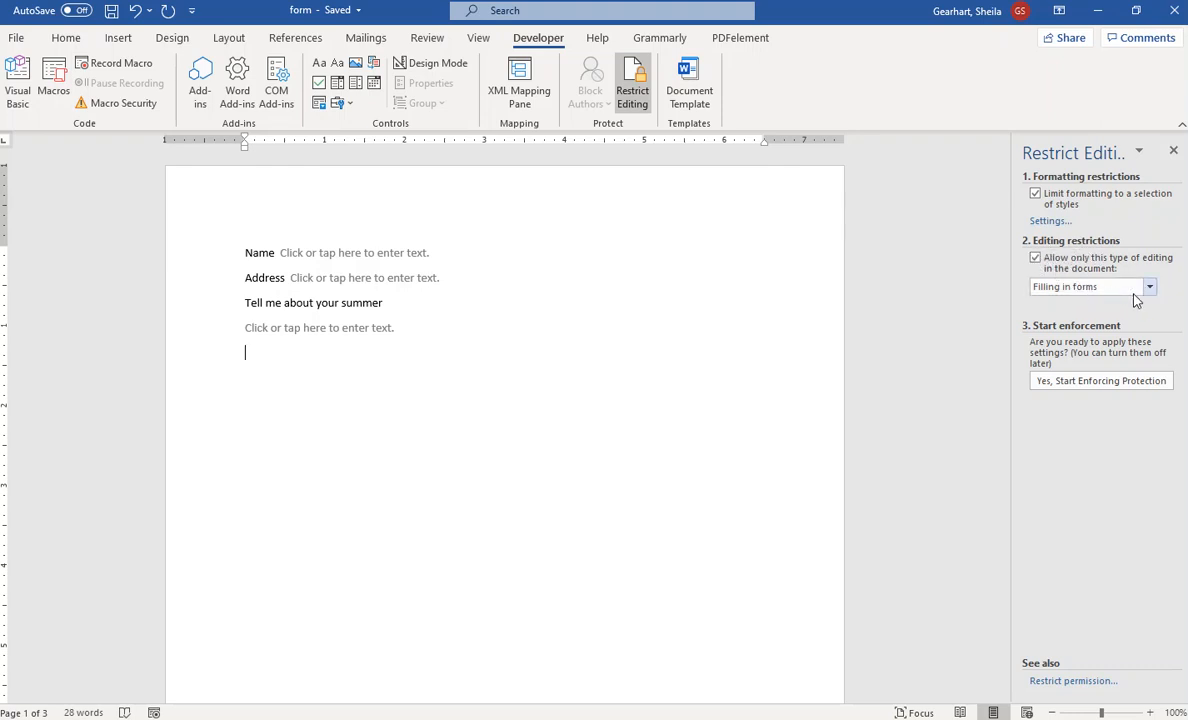
click(1148, 287)
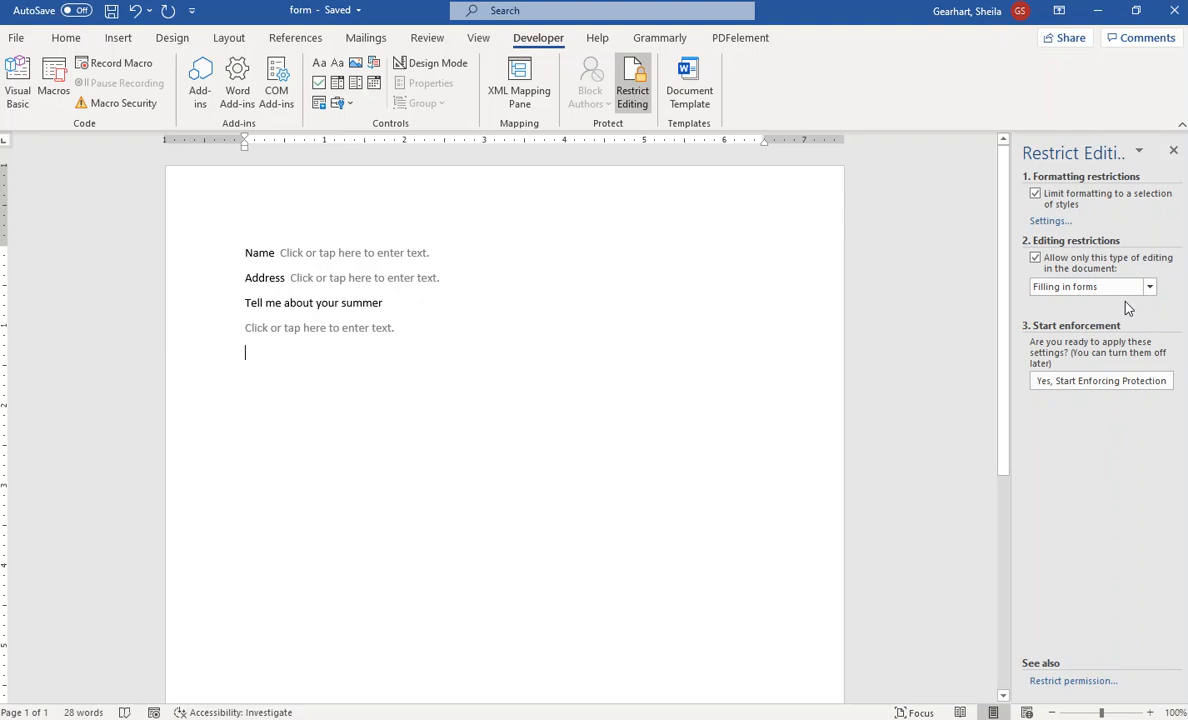
mouse_move(1090, 377)
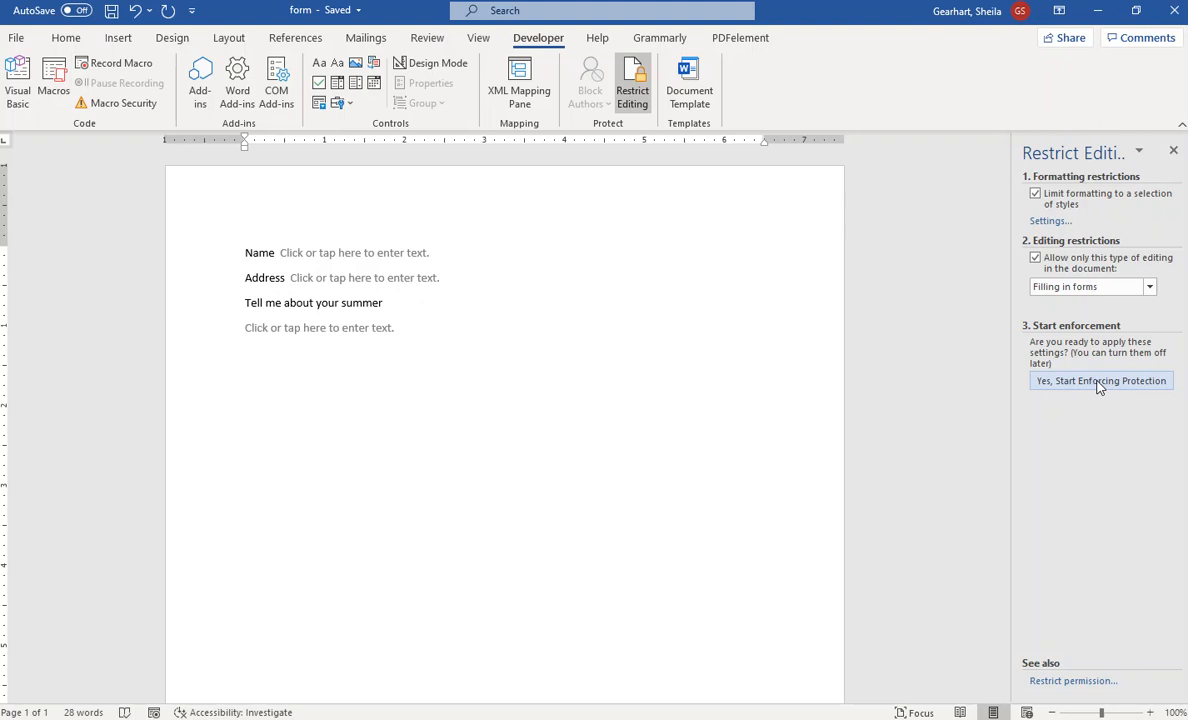
mouse_move(1092, 388)
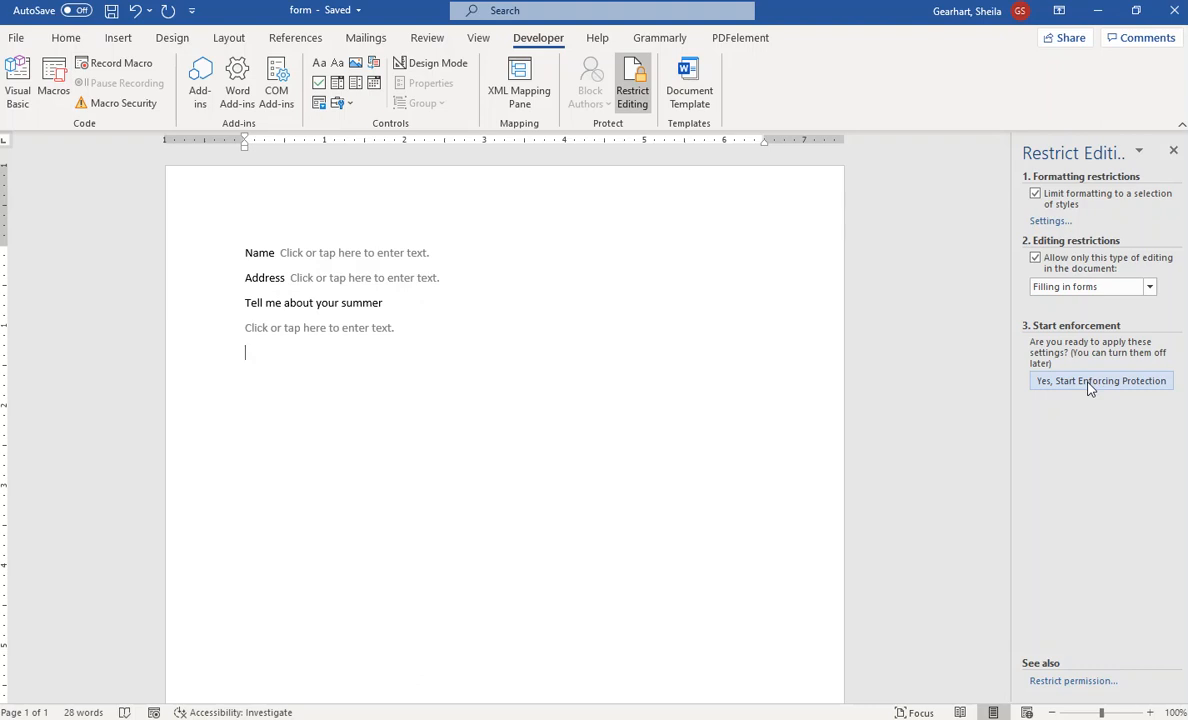
mouse_move(1030, 393)
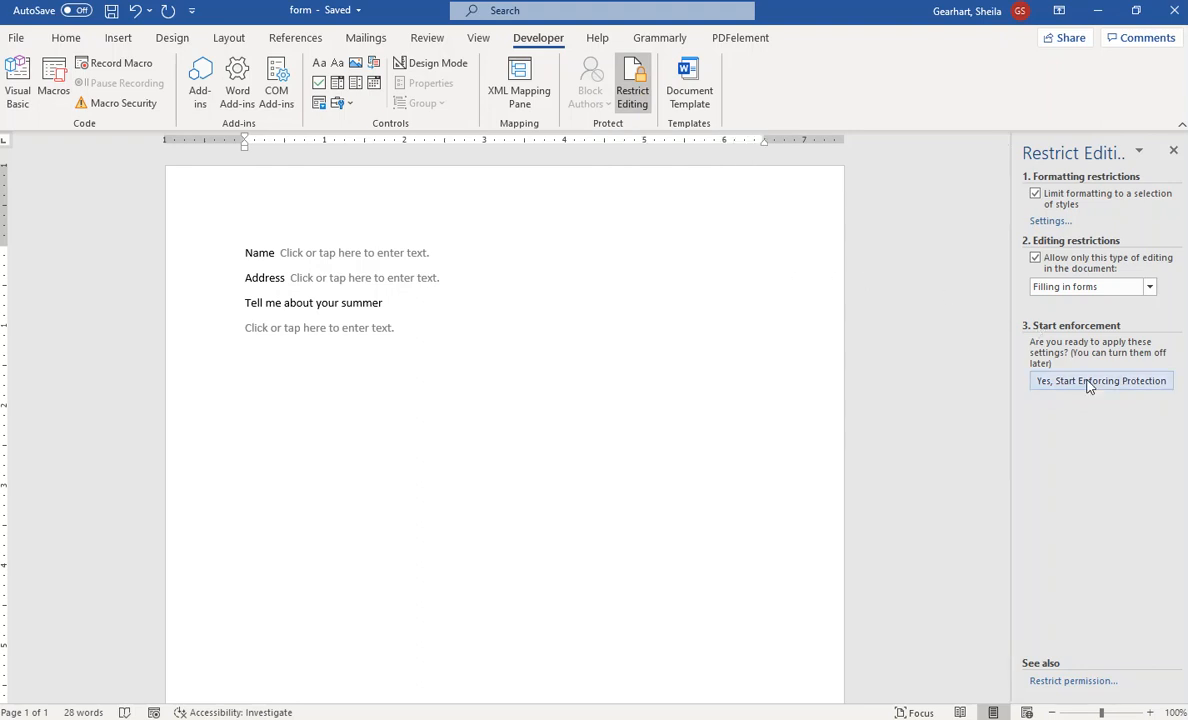
- Start enforcing protection with no password
click(1100, 381)
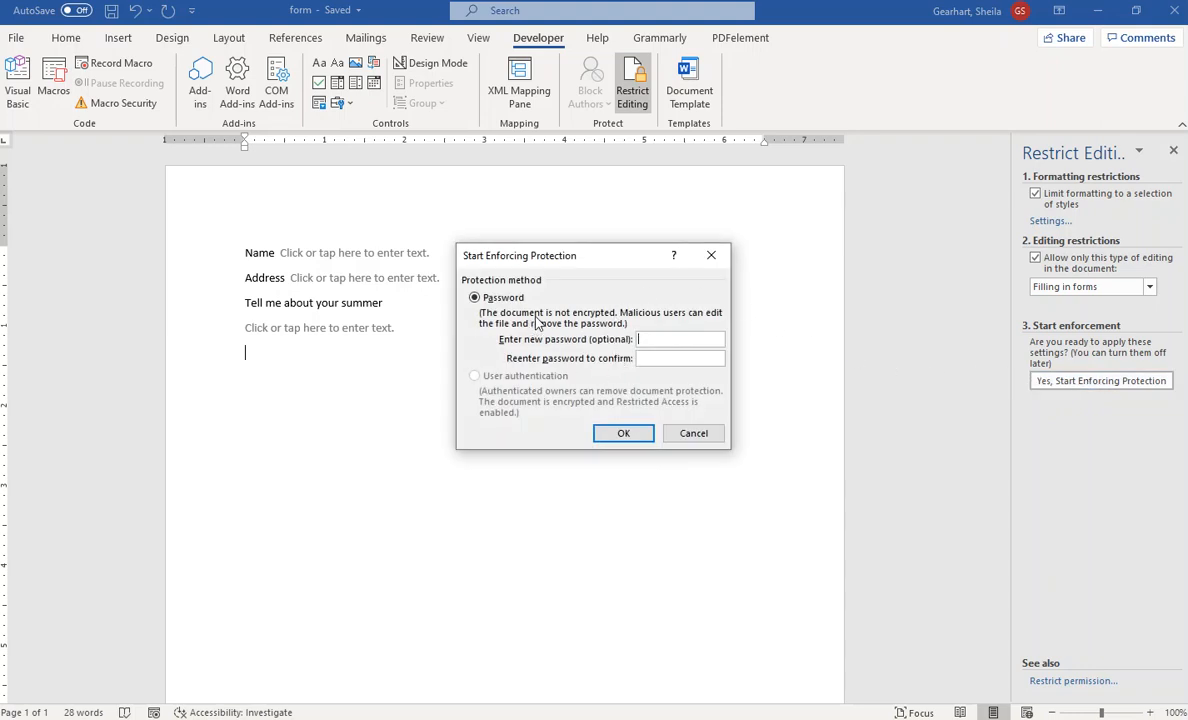
mouse_move(598, 360)
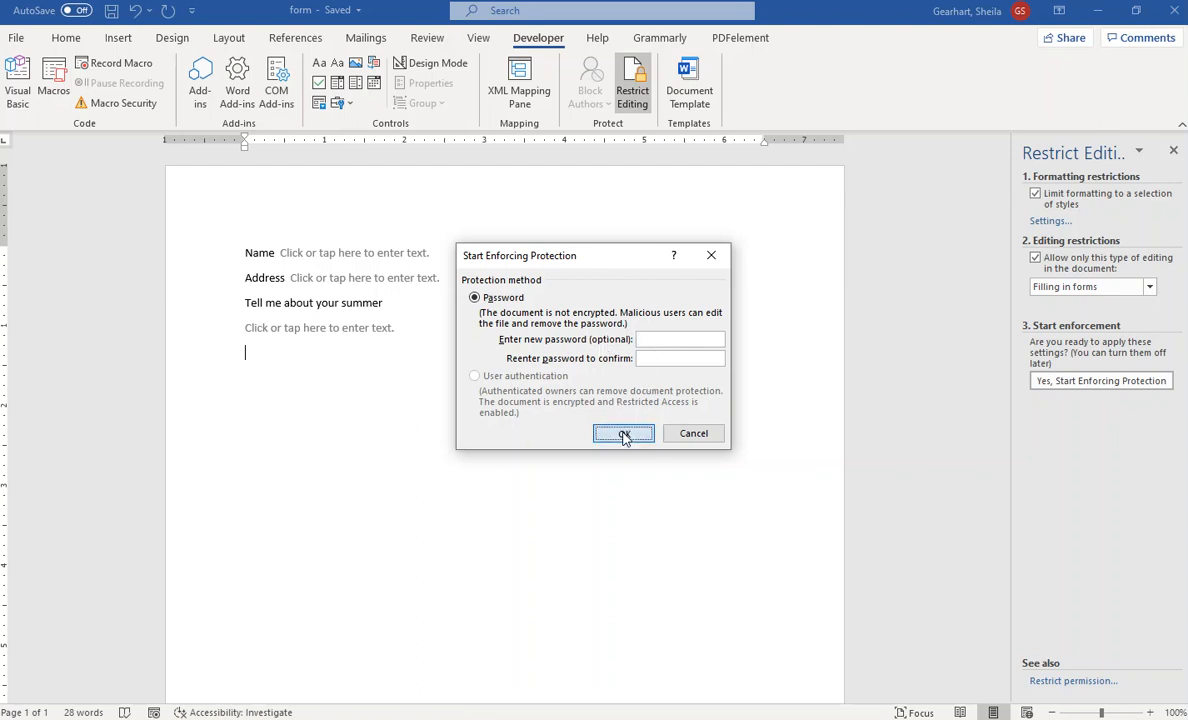
click(623, 433)
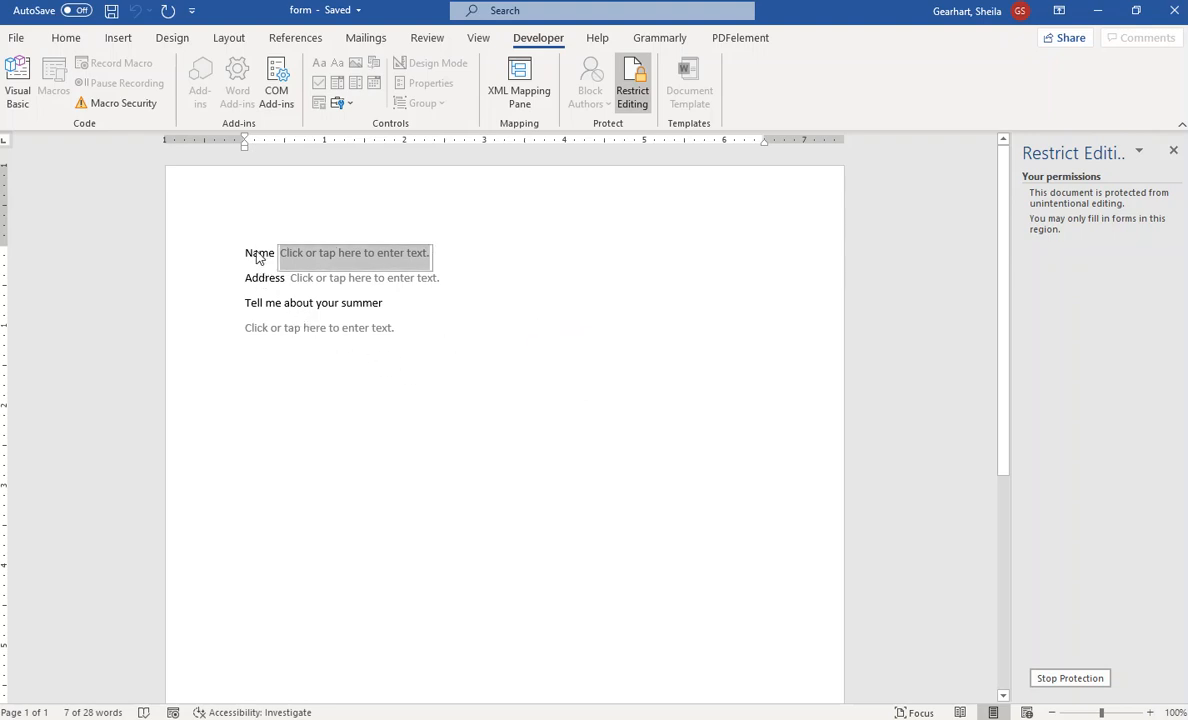
- Type sample entries like 'fd' and 'sdfgsdfgsdfgs' into the protected form's fields
text(fdgsf)
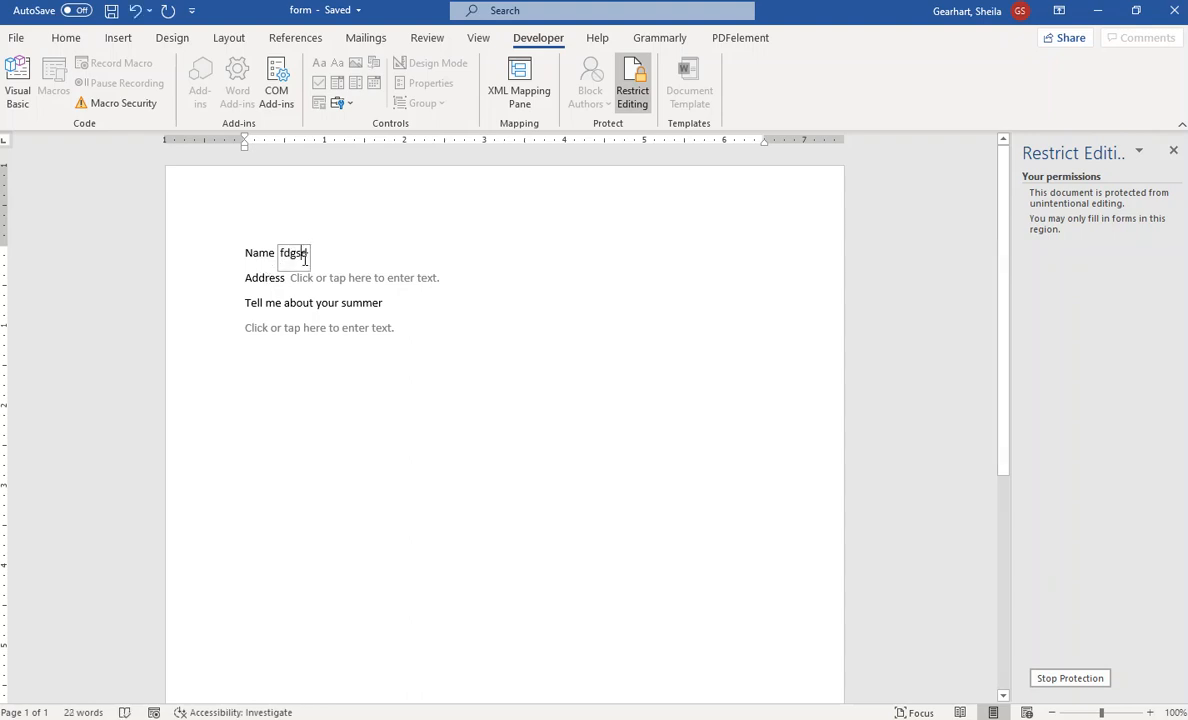
click(364, 277)
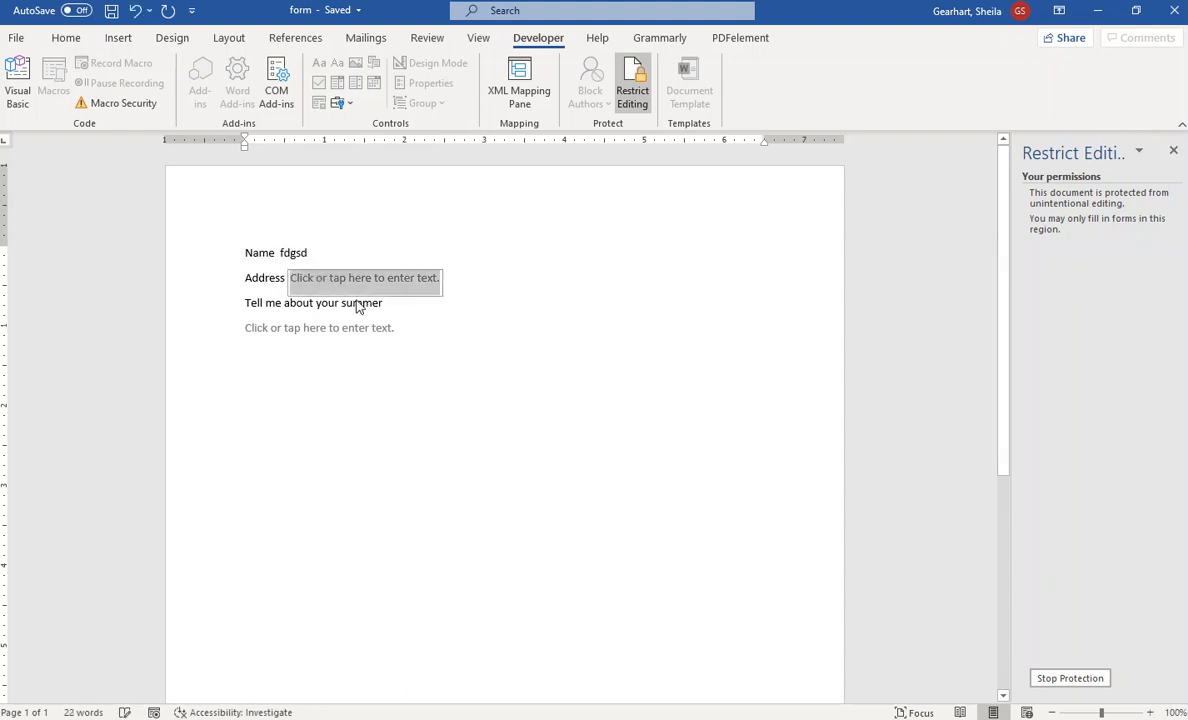
text(sdfgsdfgsdfgs)
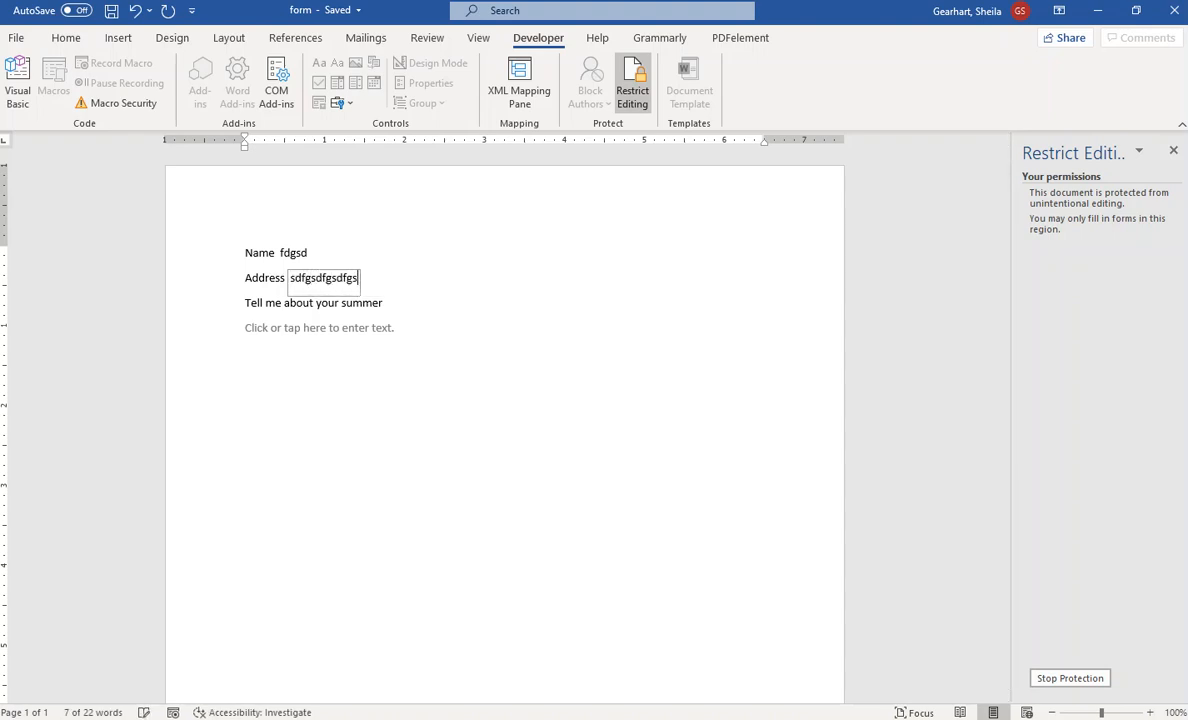
text(sdf)
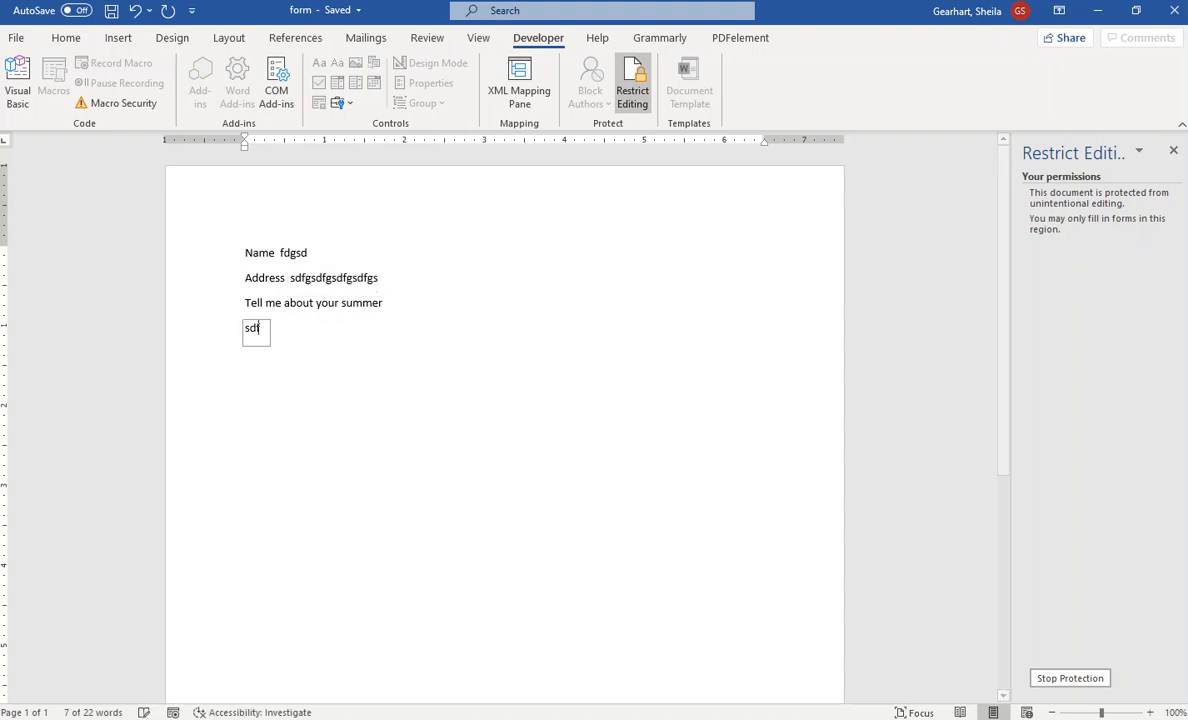
text(gsdfgsdg)
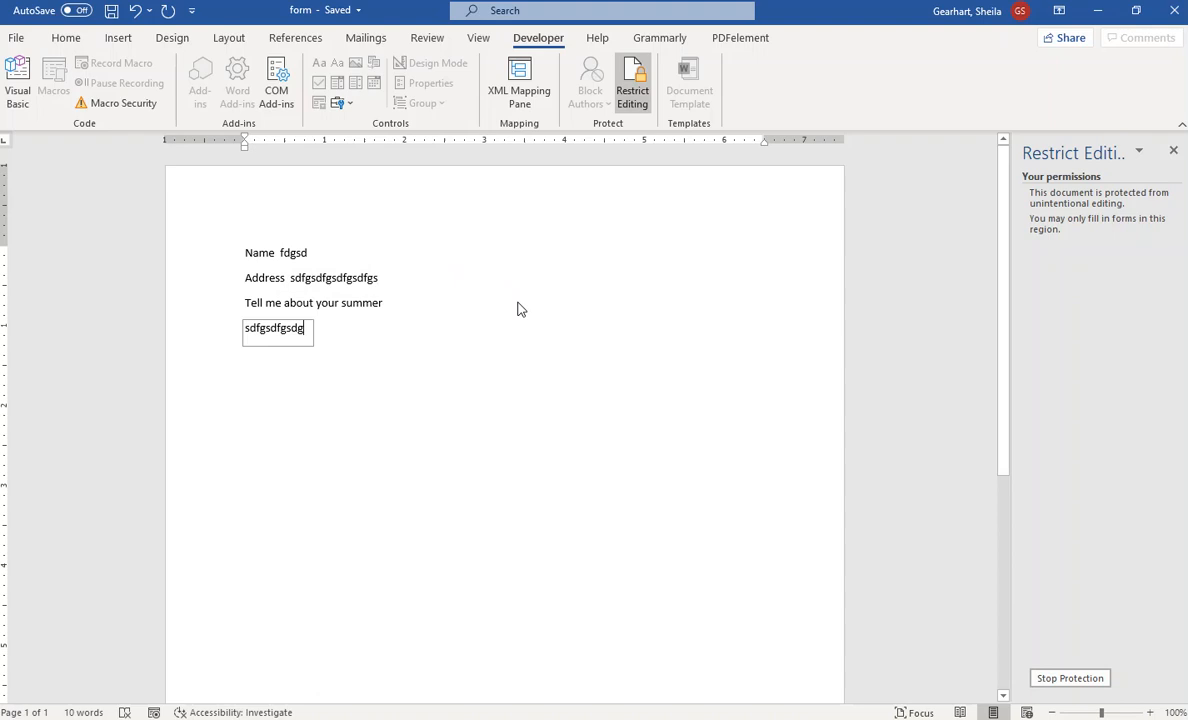
mouse_move(532, 310)
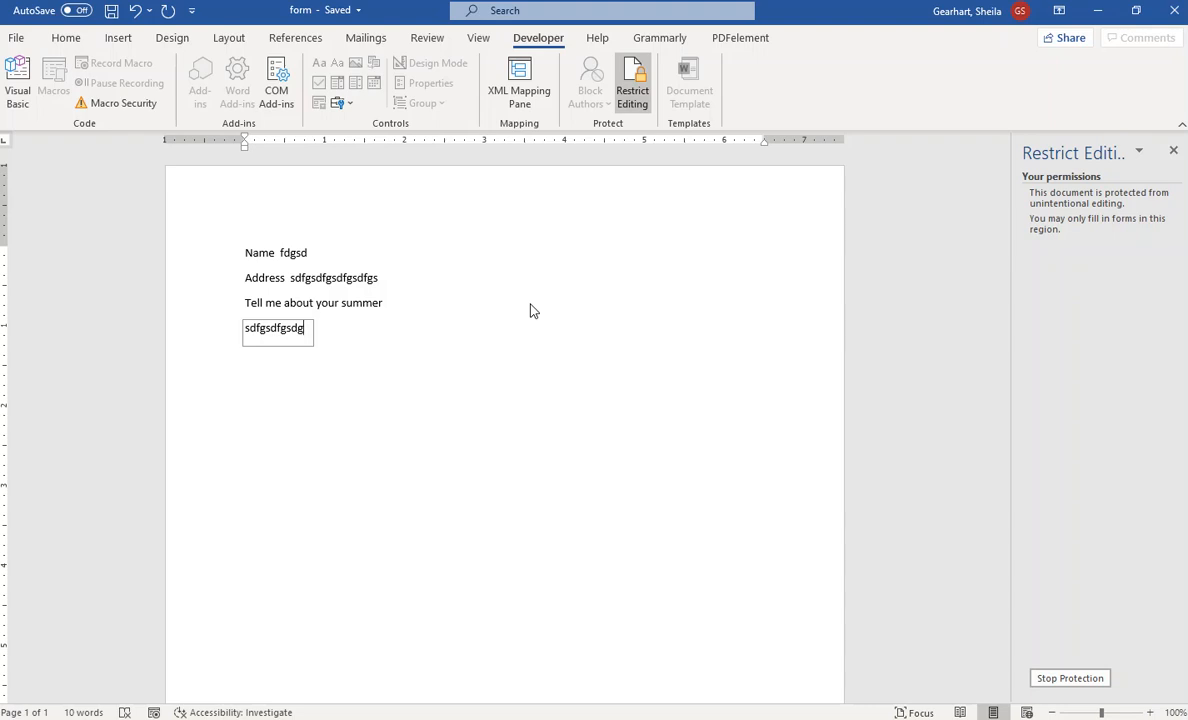
mouse_move(547, 333)
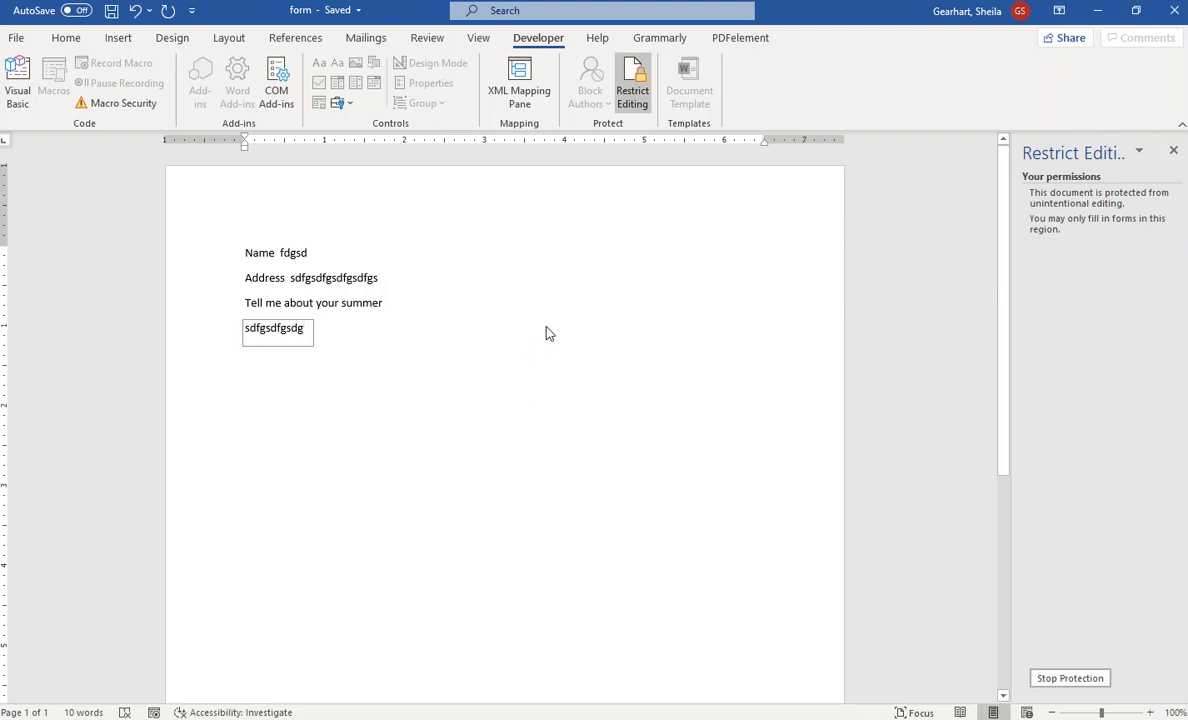
mouse_move(128, 175)
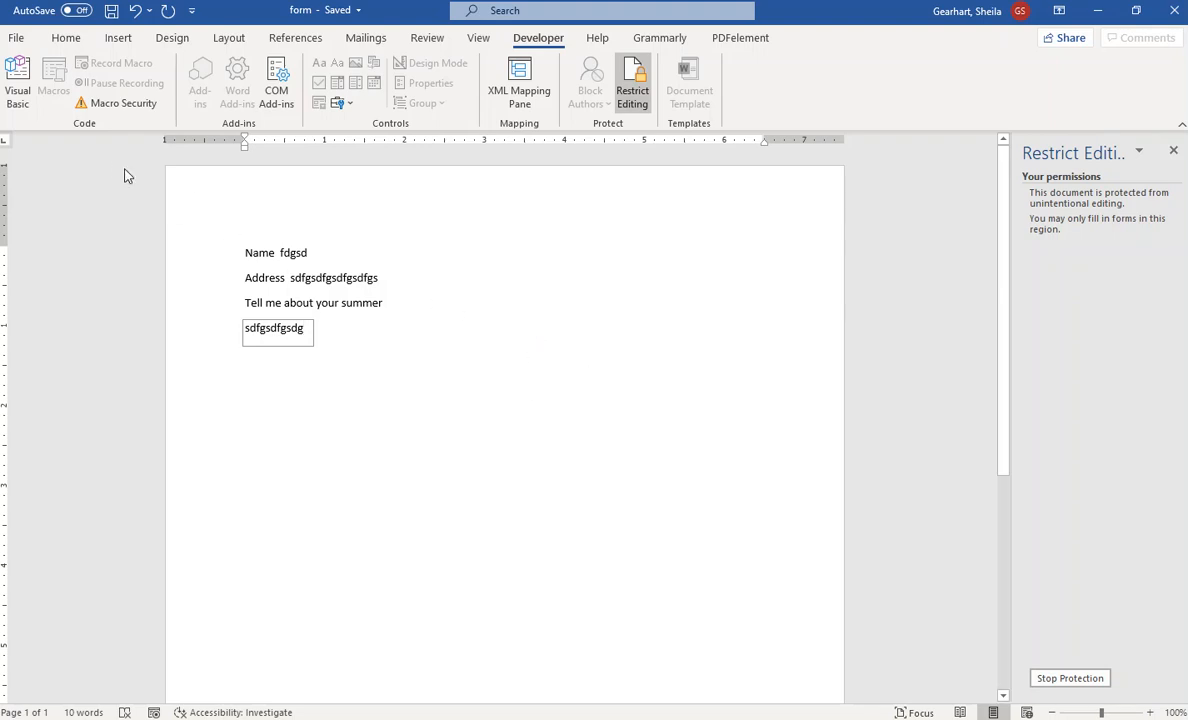
mouse_move(477, 241)
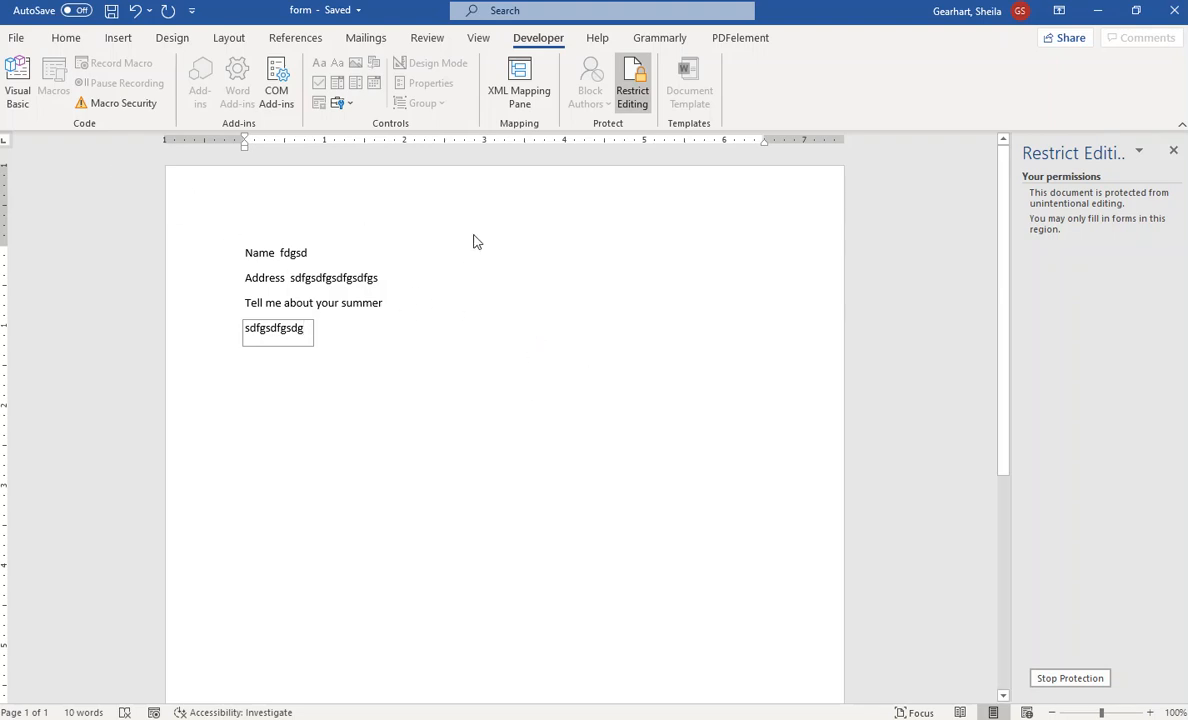